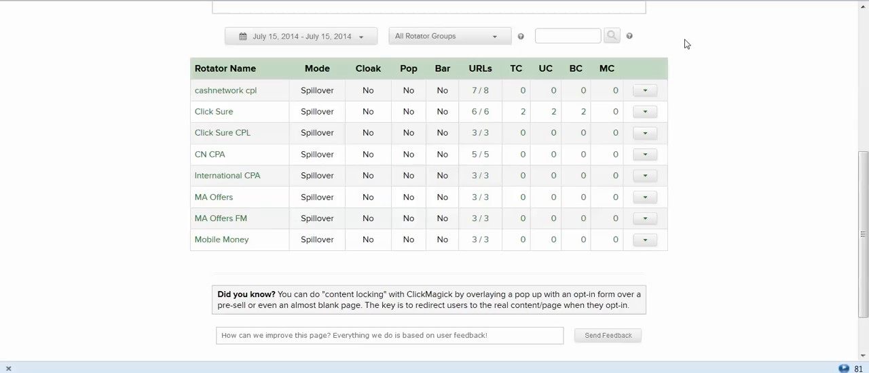
pyautogui.moveTo(479, 201)
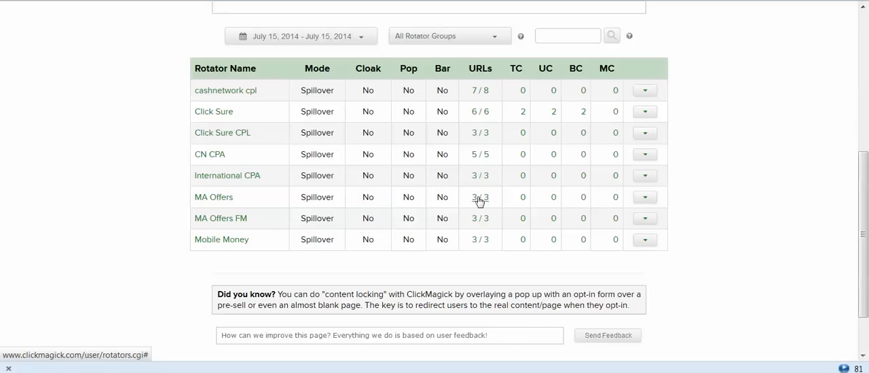
# - Expand the MA Offers and MA Offers FM rotators to show their three offer URLs and click stats
pyautogui.click(481, 198)
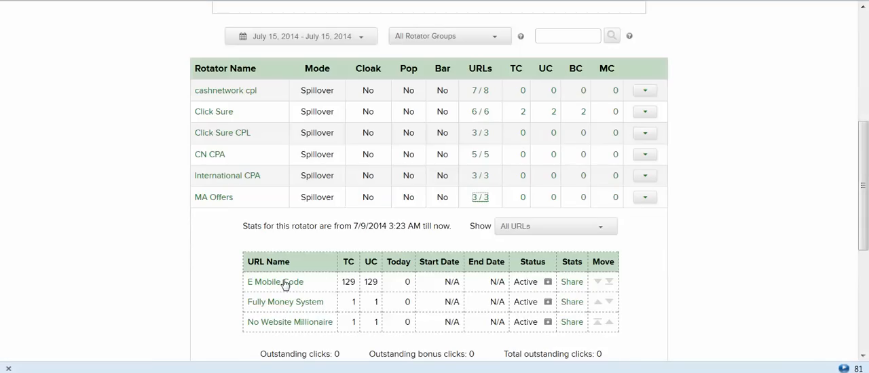
pyautogui.scroll(-3)
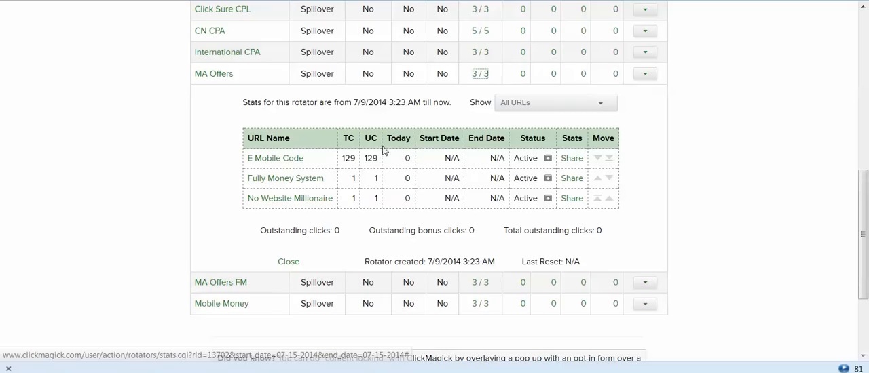
pyautogui.moveTo(396, 91)
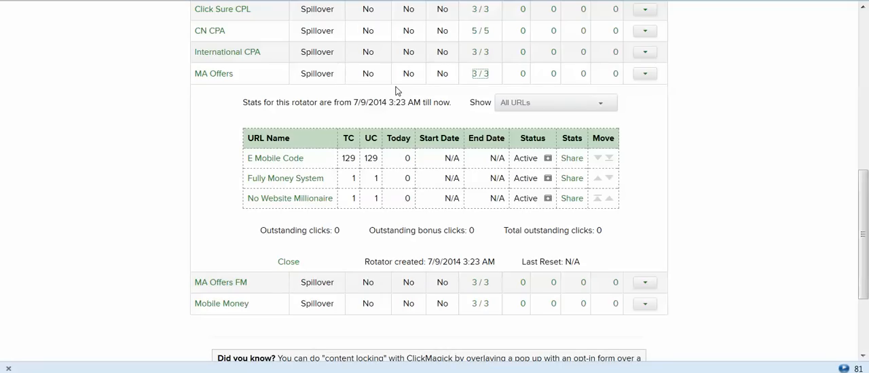
pyautogui.moveTo(480, 73)
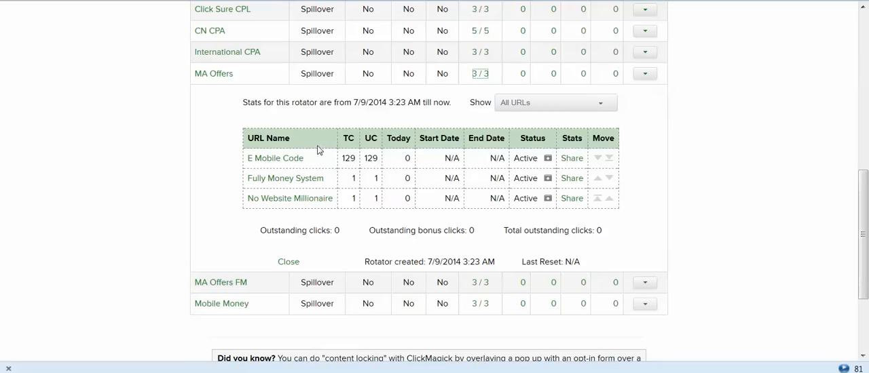
pyautogui.moveTo(289, 198)
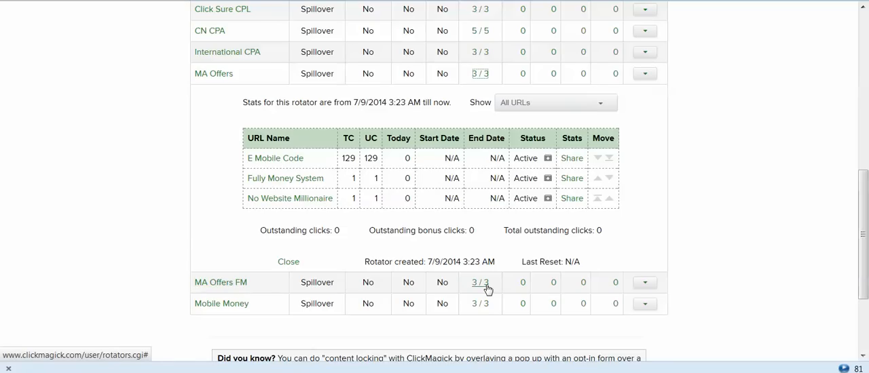
pyautogui.click(481, 283)
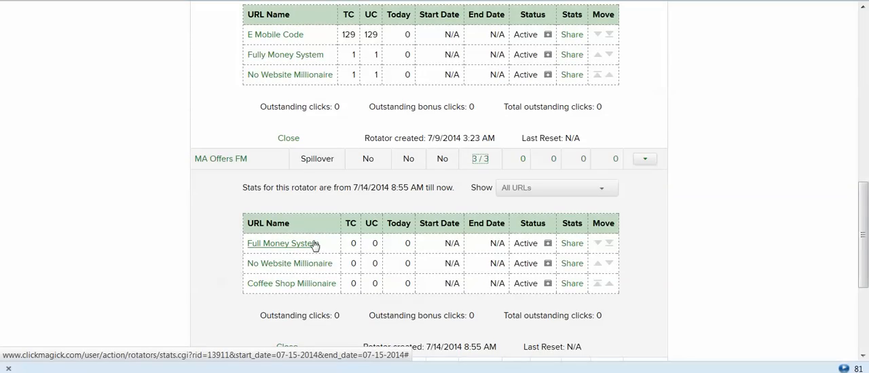
pyautogui.scroll(-3)
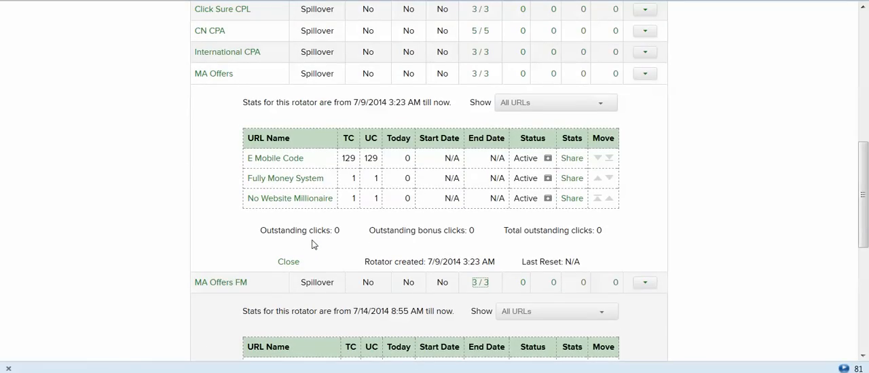
pyautogui.moveTo(209, 76)
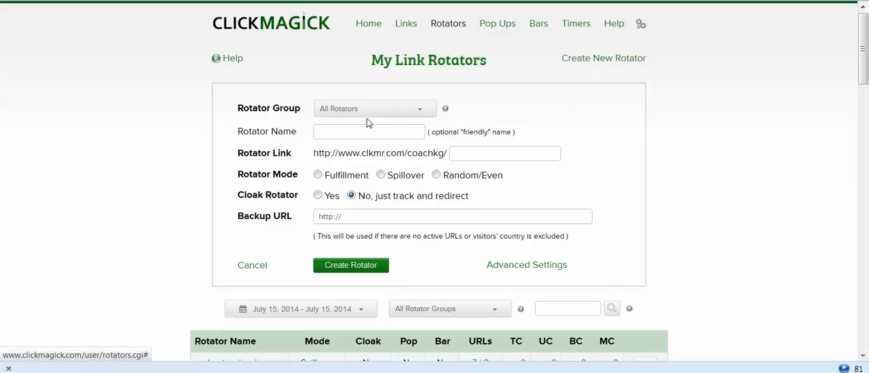
# - Name the new rotator 'MA Example' with the short link 'maexample'
pyautogui.write('media')
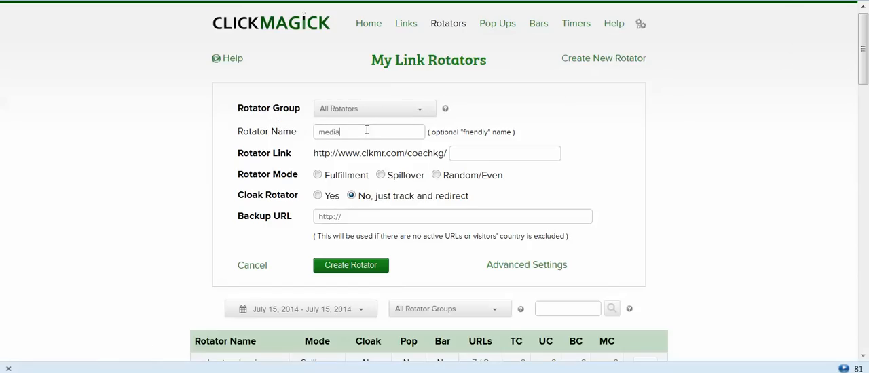
pyautogui.write('an')
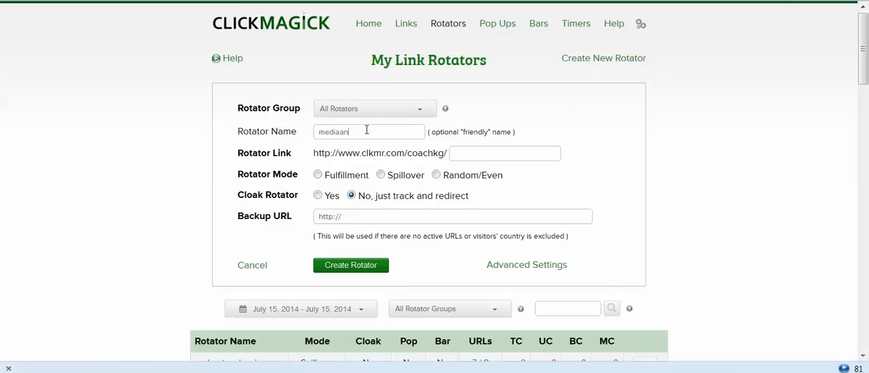
pyautogui.write('MA Example')
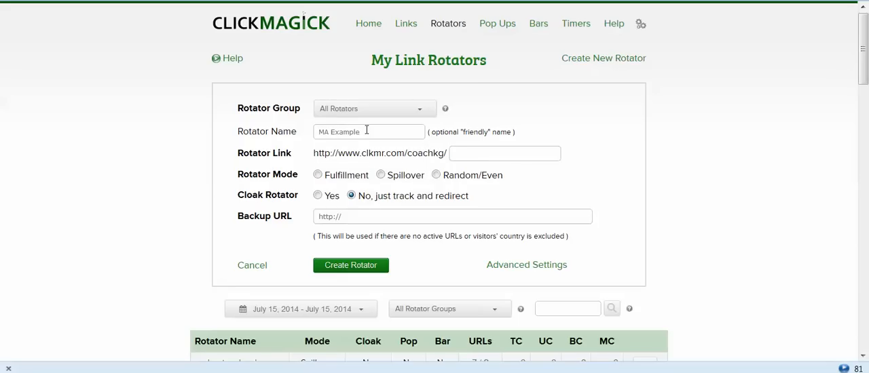
pyautogui.click(505, 153)
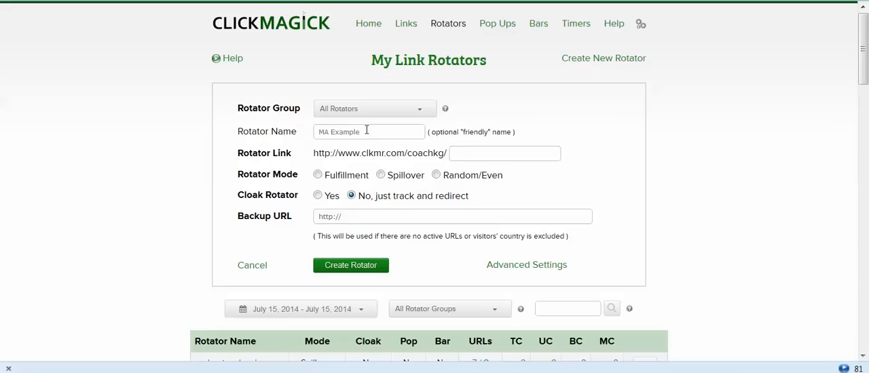
pyautogui.click(505, 154)
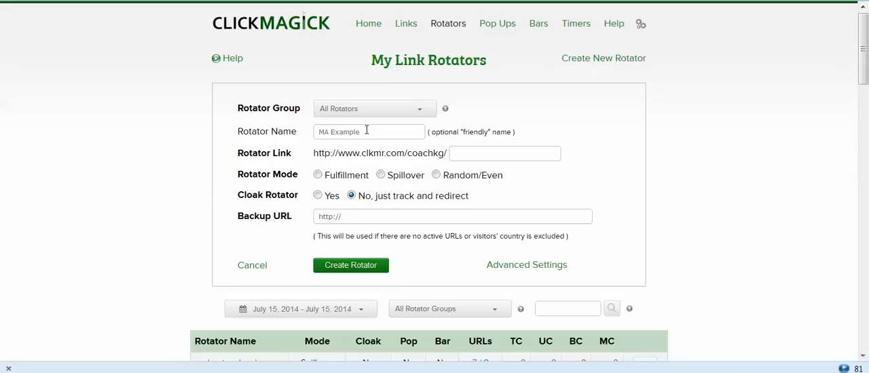
pyautogui.write('maexample')
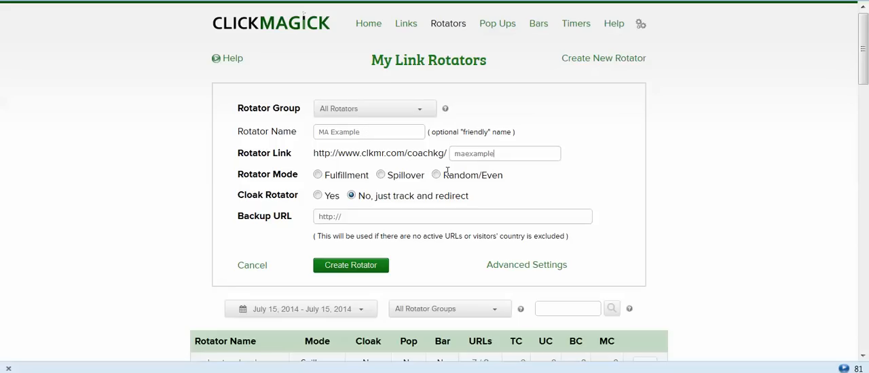
pyautogui.moveTo(392, 179)
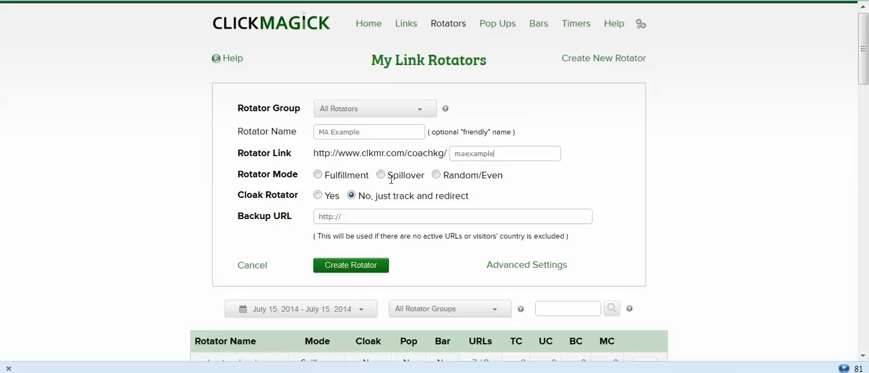
# - Set the rotator to Spillover mode with repeat visitors sent to the Last URL
pyautogui.click(380, 175)
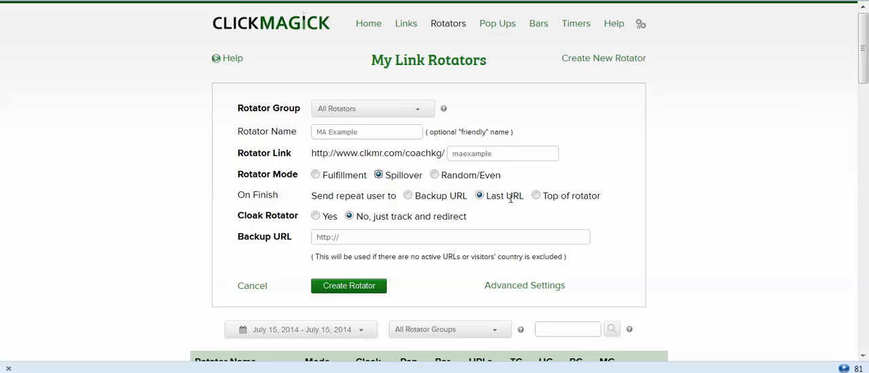
pyautogui.click(535, 196)
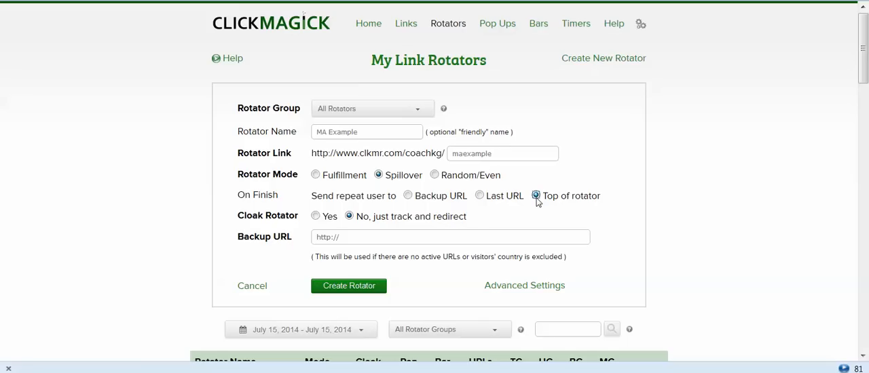
pyautogui.click(481, 196)
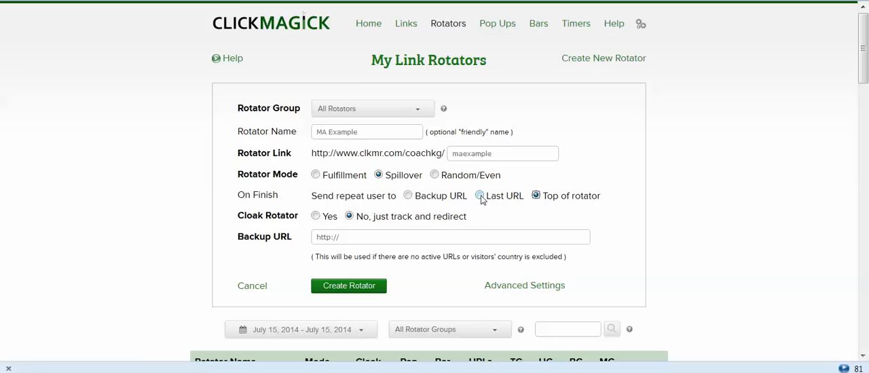
pyautogui.click(481, 197)
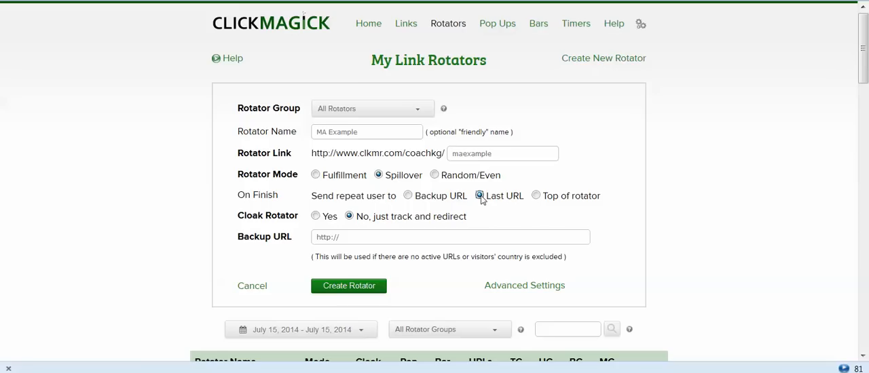
pyautogui.scroll(-3)
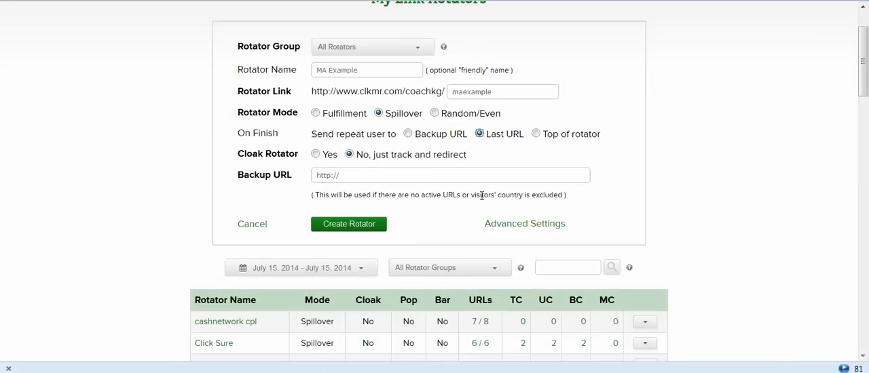
pyautogui.moveTo(430, 175)
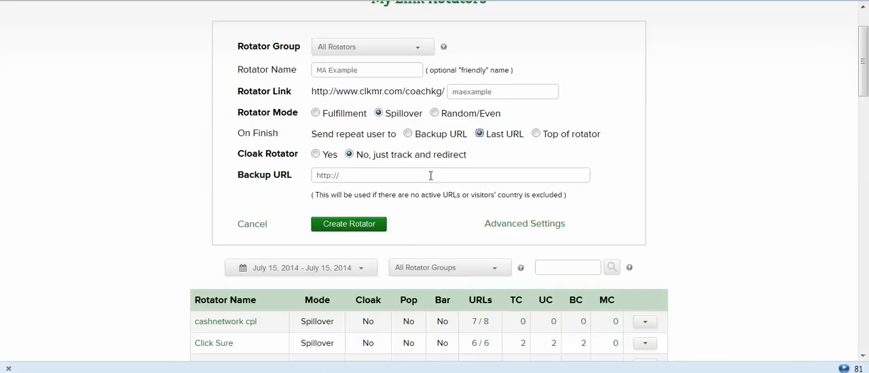
pyautogui.moveTo(421, 174)
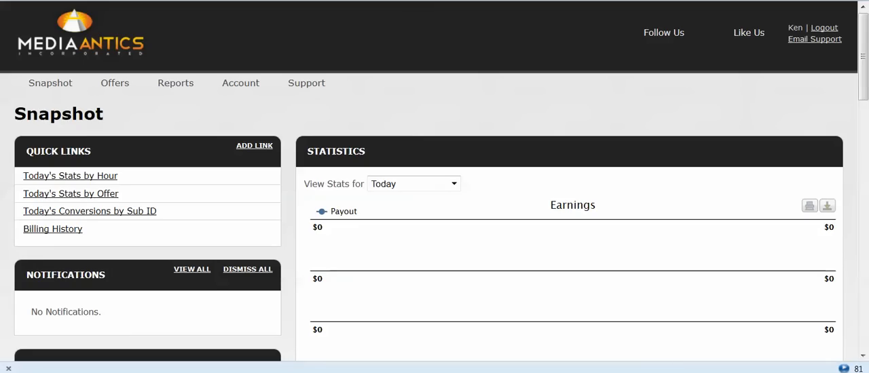
# - Browse the BizOpp offers and open the Full Money System INT (all countries) offer page
pyautogui.click(114, 83)
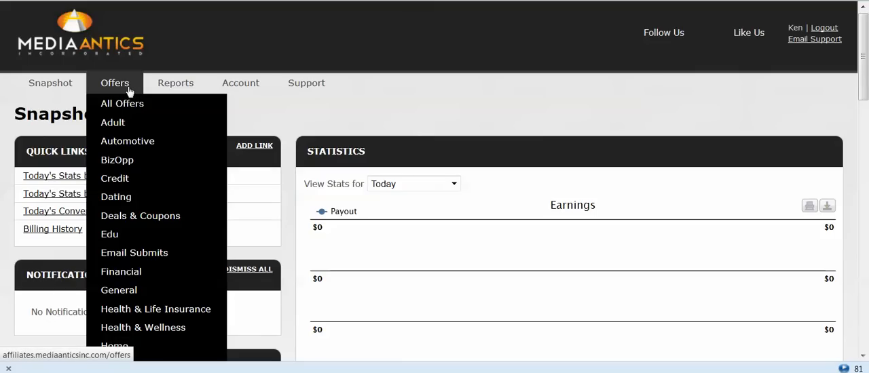
pyautogui.moveTo(117, 160)
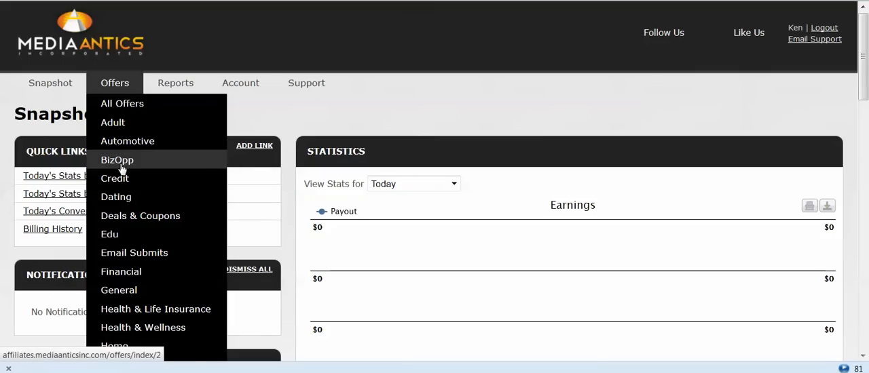
pyautogui.click(117, 161)
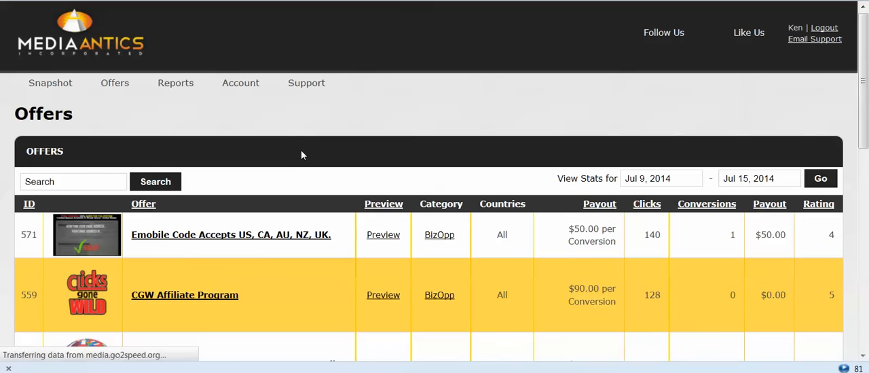
pyautogui.scroll(-3)
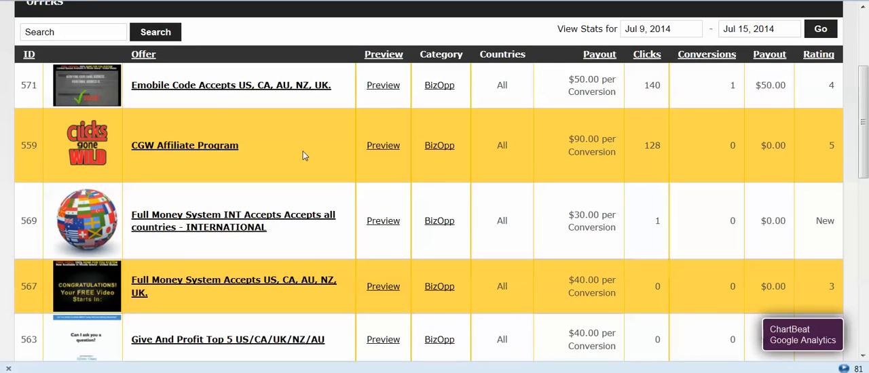
pyautogui.scroll(-3)
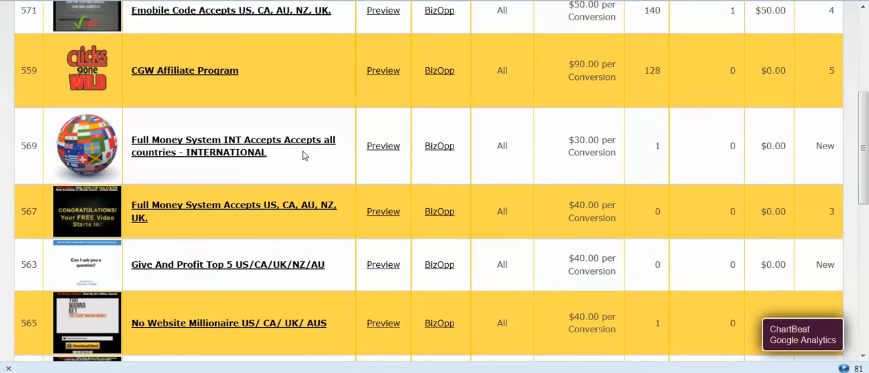
pyautogui.scroll(-3)
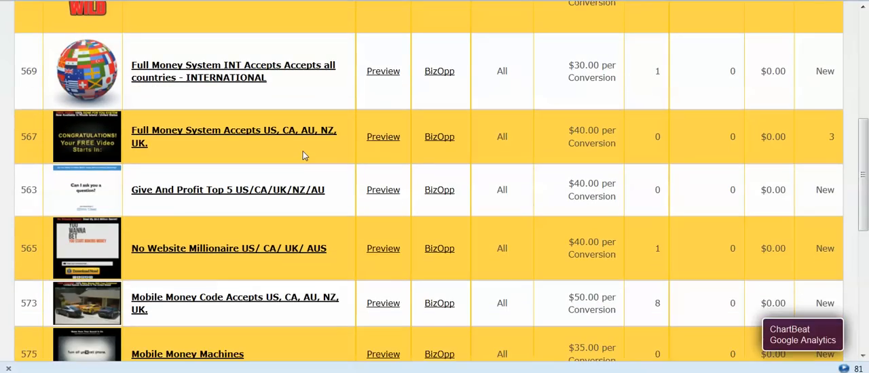
pyautogui.moveTo(257, 84)
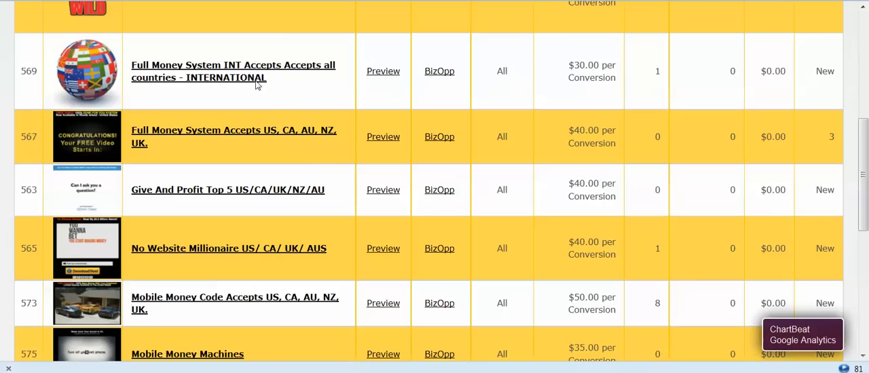
pyautogui.moveTo(242, 71)
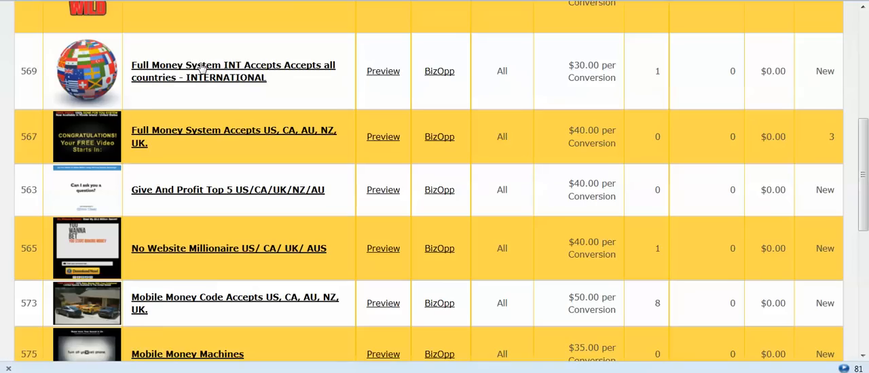
pyautogui.moveTo(217, 71)
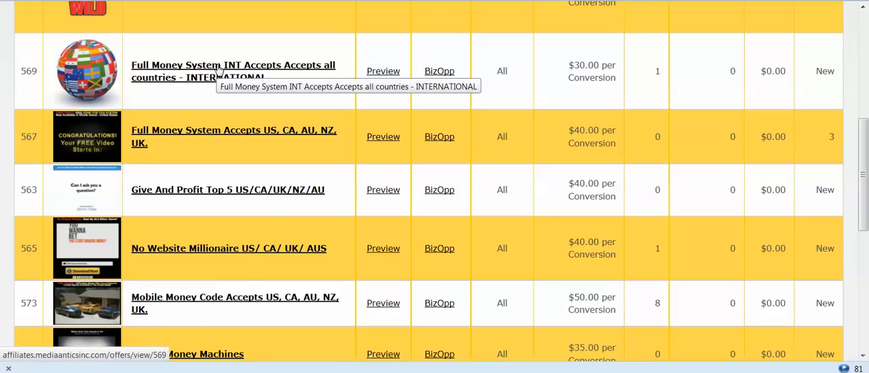
pyautogui.click(233, 71)
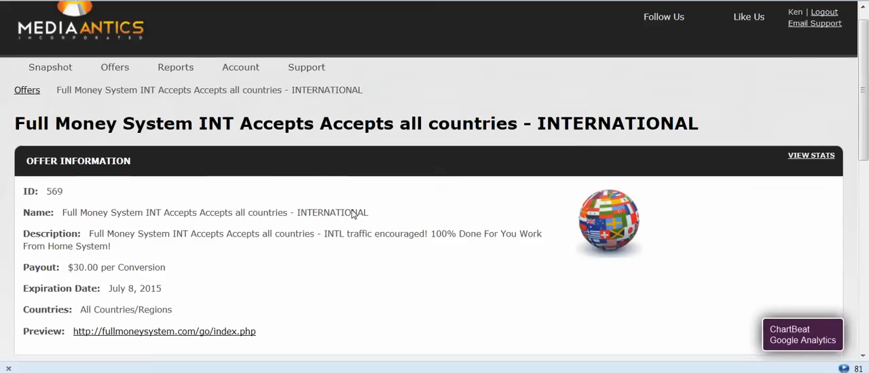
# - Copy the Full Money System INT offer's tracking link from its Generate Tracking section
pyautogui.scroll(-3)
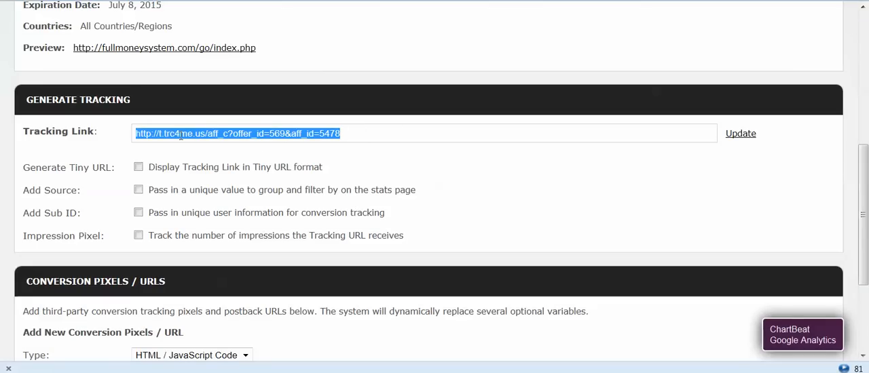
pyautogui.rightClick(238, 133)
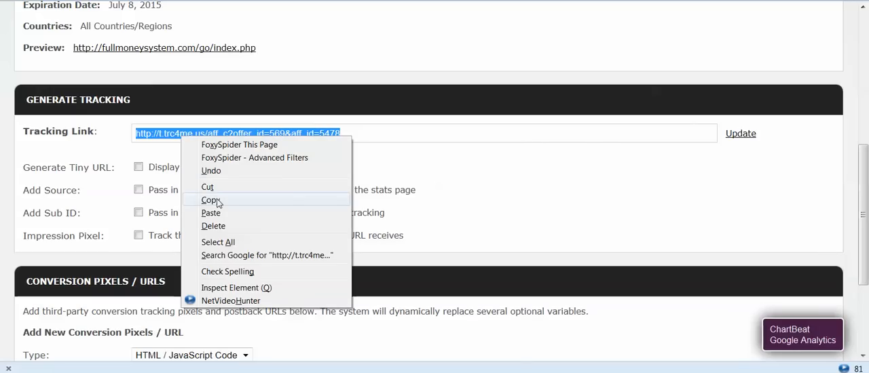
pyautogui.click(210, 201)
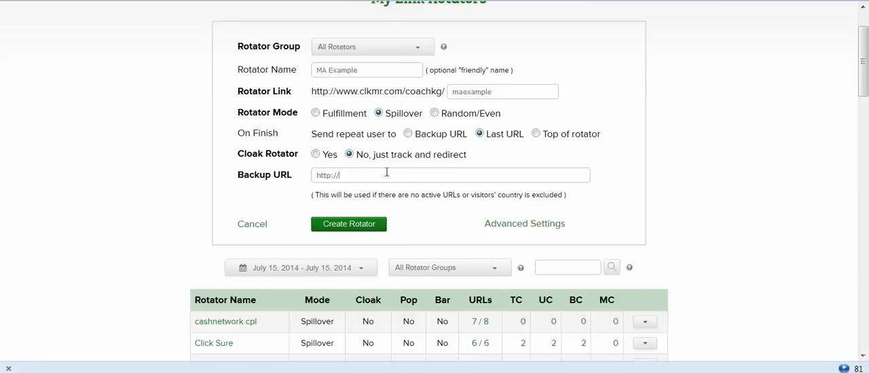
pyautogui.write('http://t.trc4me.us/aff_c?offer_id=569&aff_id=5478')
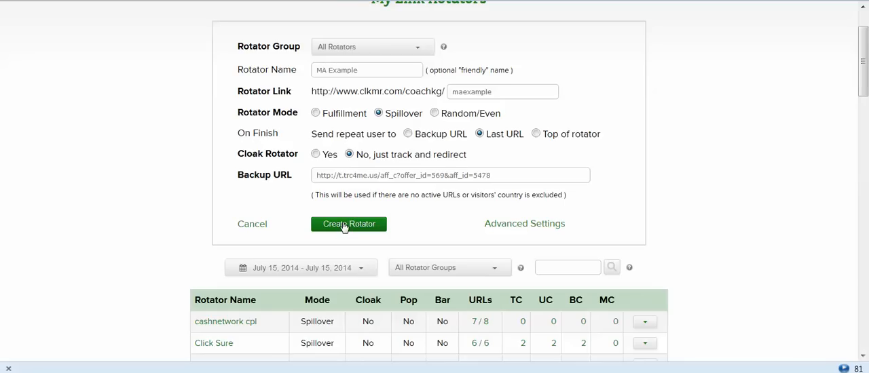
pyautogui.click(347, 224)
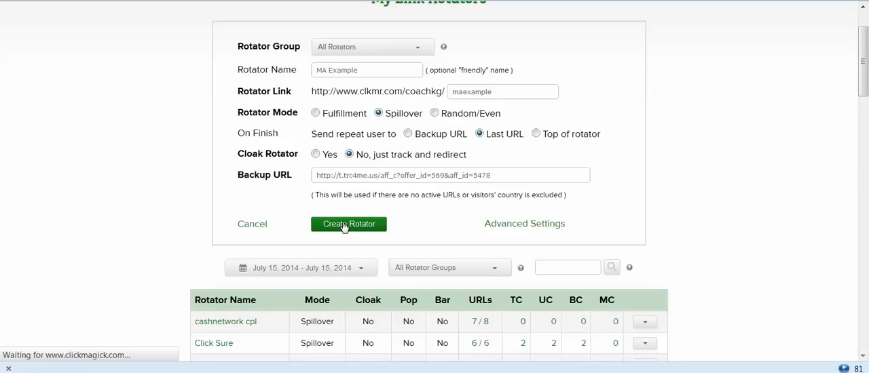
pyautogui.click(348, 224)
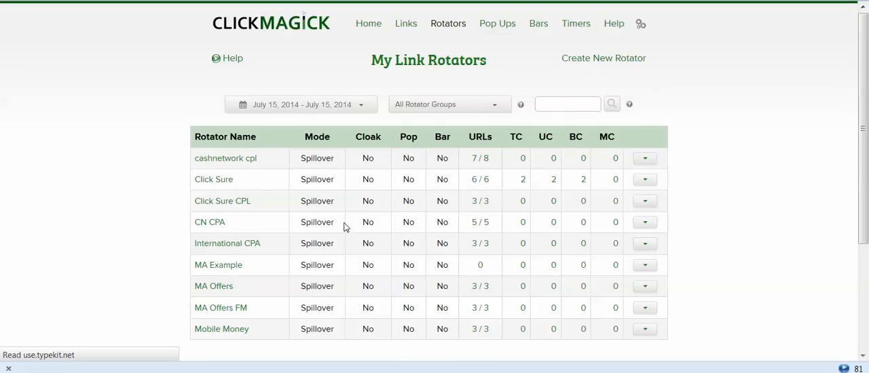
pyautogui.moveTo(234, 267)
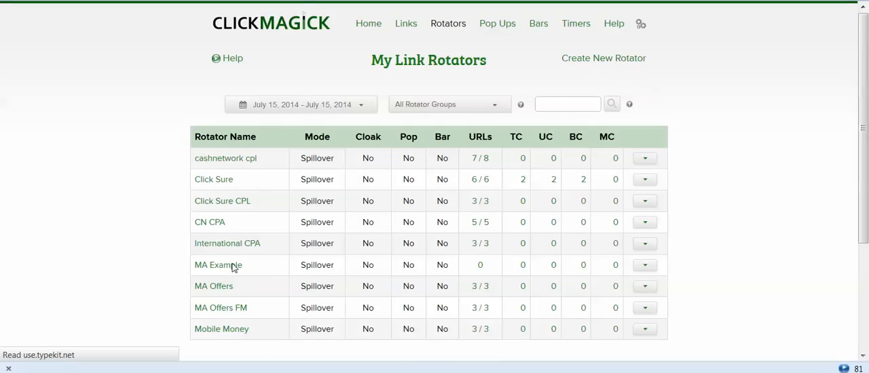
pyautogui.moveTo(217, 264)
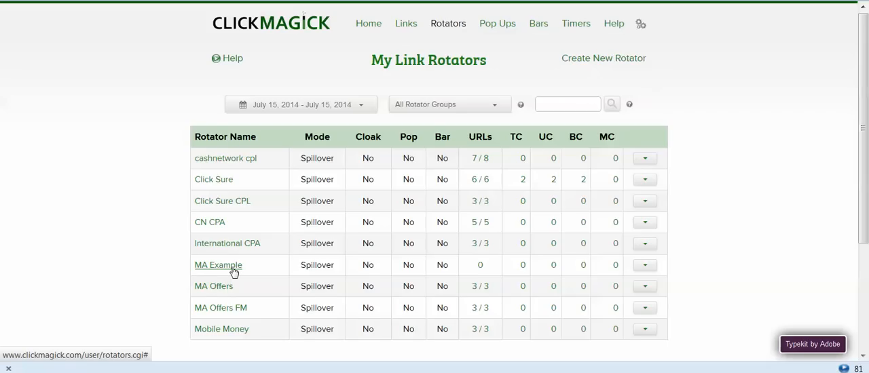
# - Open the MA Example rotator for editing and reveal its advanced settings down to Geotargeting
pyautogui.click(217, 265)
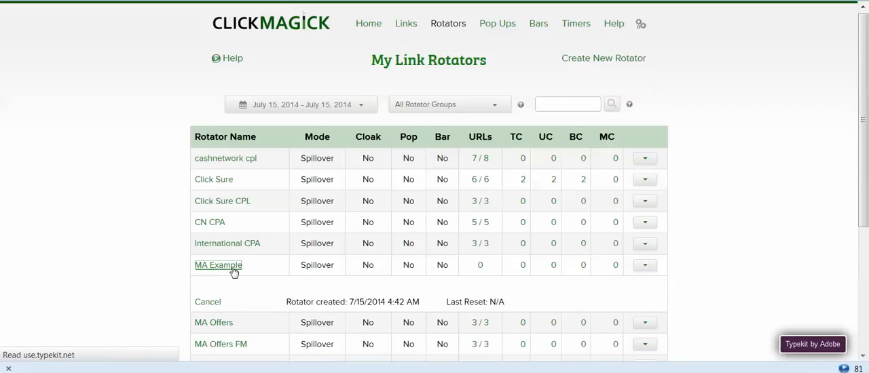
pyautogui.click(218, 265)
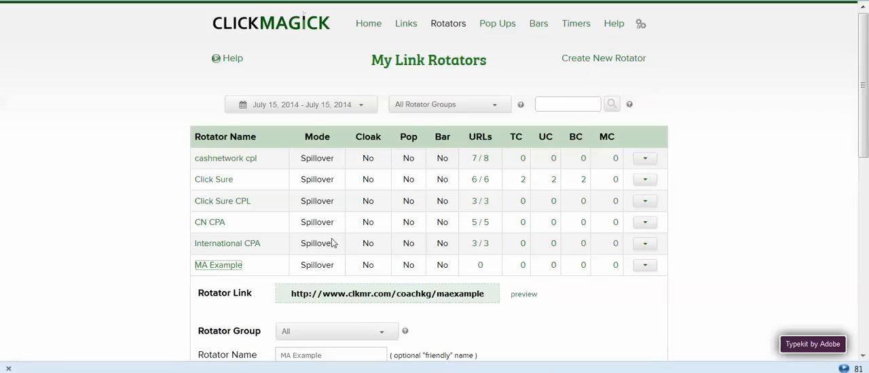
pyautogui.scroll(-3)
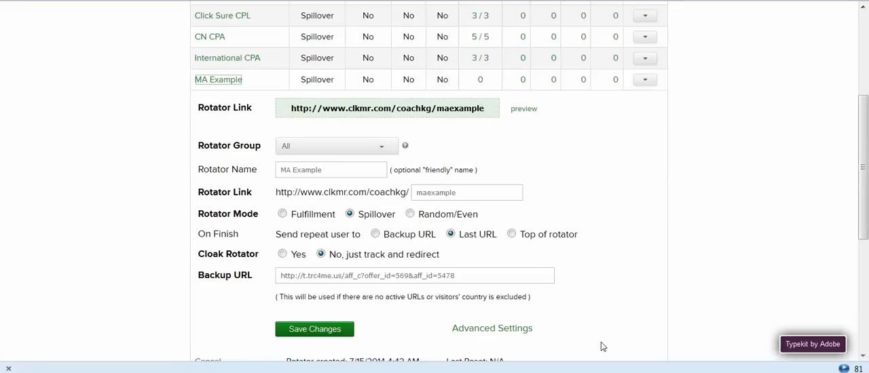
pyautogui.moveTo(491, 328)
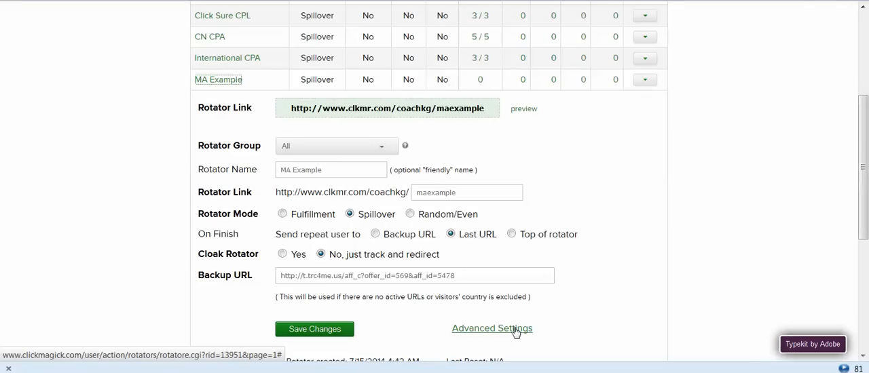
pyautogui.scroll(-3)
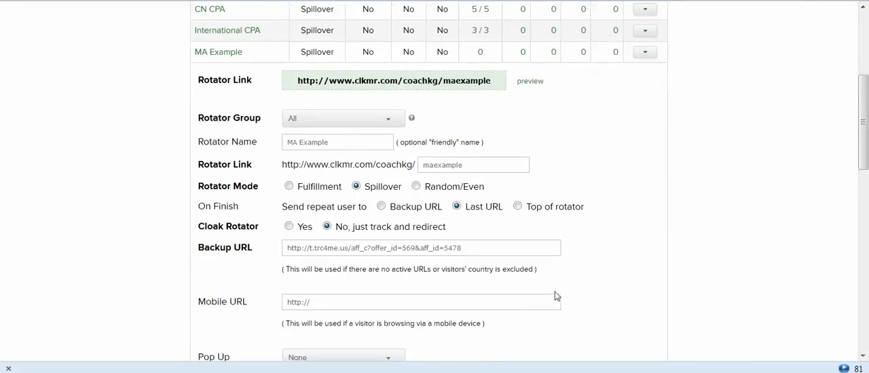
pyautogui.scroll(-3)
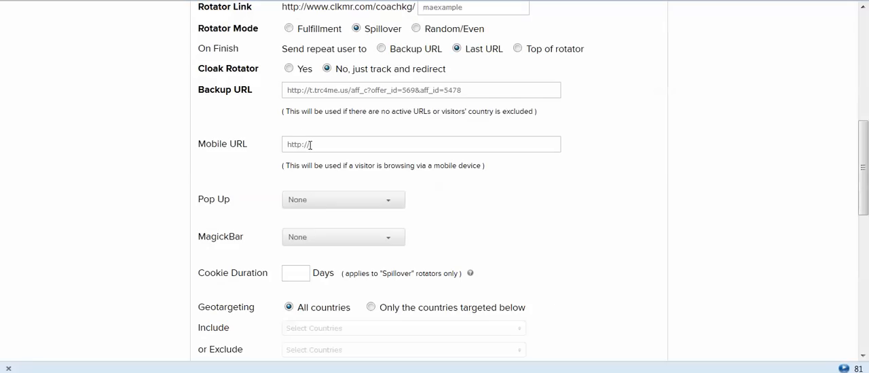
pyautogui.scroll(-3)
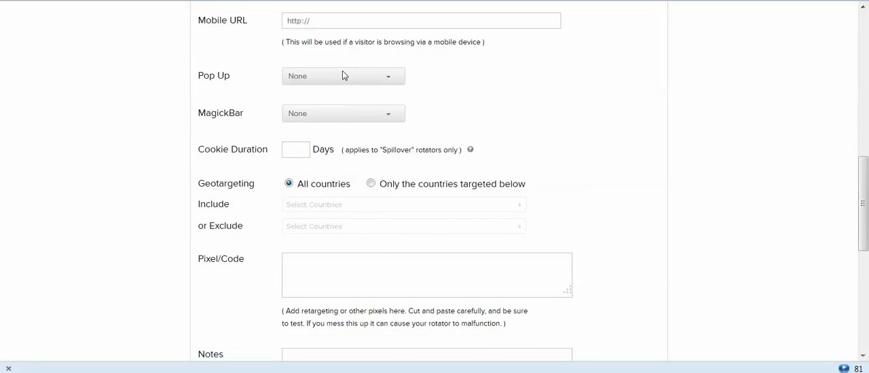
pyautogui.moveTo(343, 118)
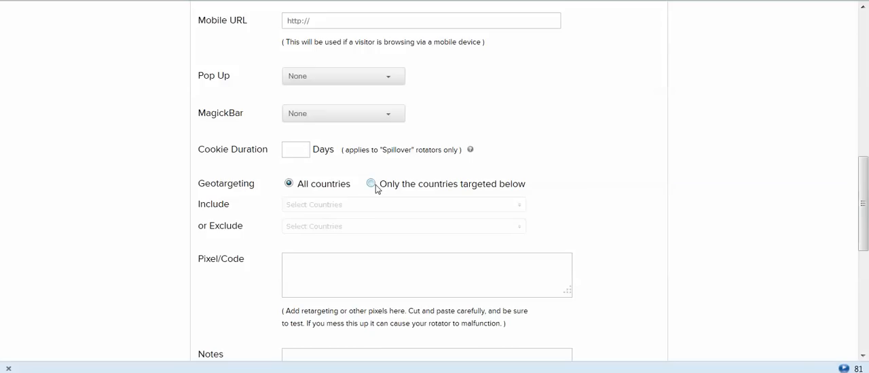
# - Restrict geotargeting to included countries Australia, Canada, New Zealand, United Kingdom and United States
pyautogui.click(372, 183)
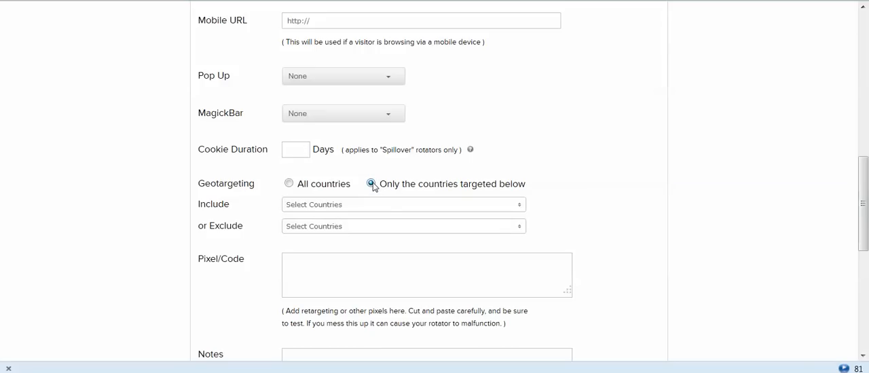
pyautogui.click(403, 203)
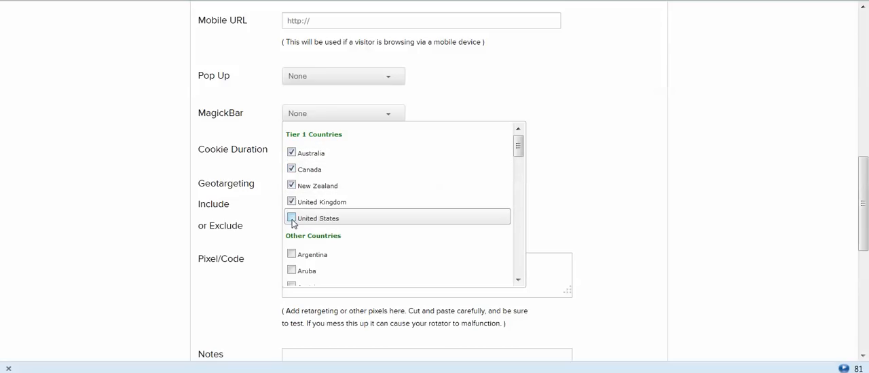
pyautogui.click(291, 218)
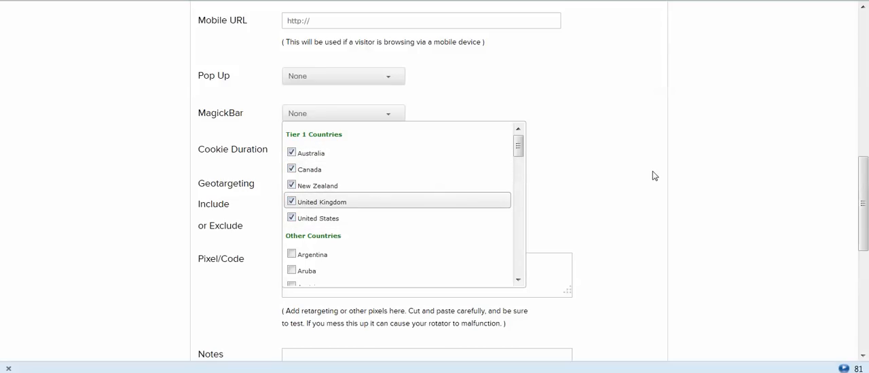
pyautogui.moveTo(641, 144)
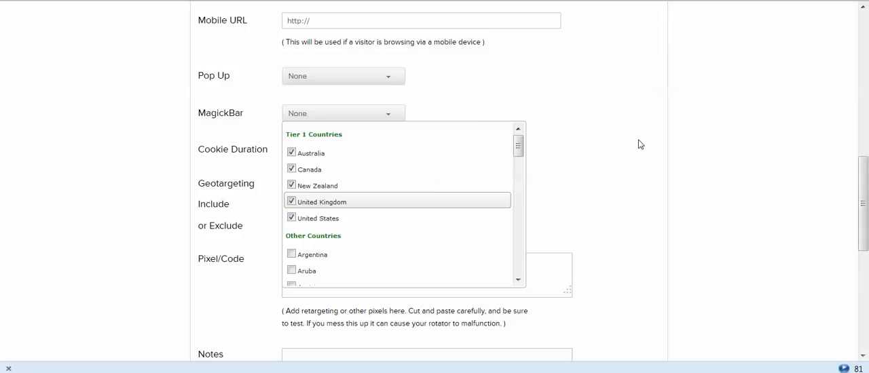
pyautogui.moveTo(310, 168)
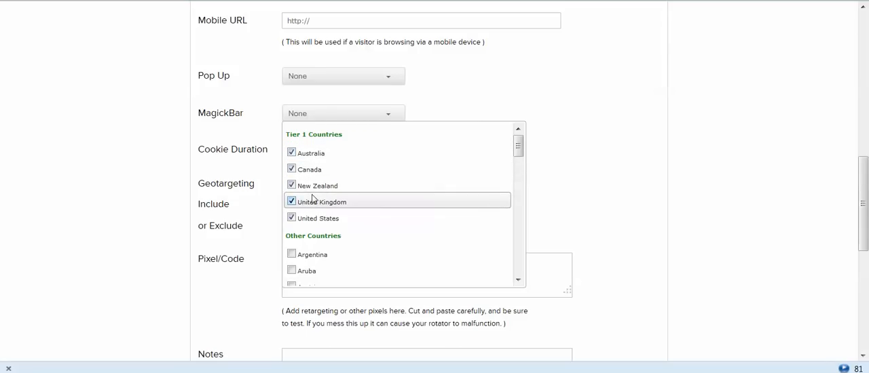
pyautogui.moveTo(312, 142)
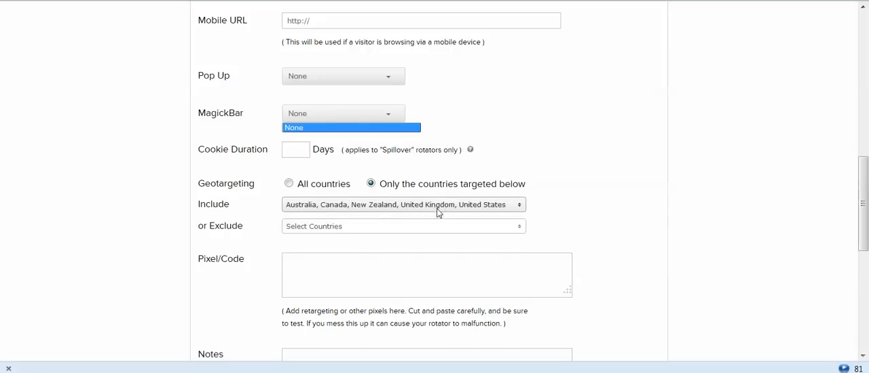
pyautogui.moveTo(447, 209)
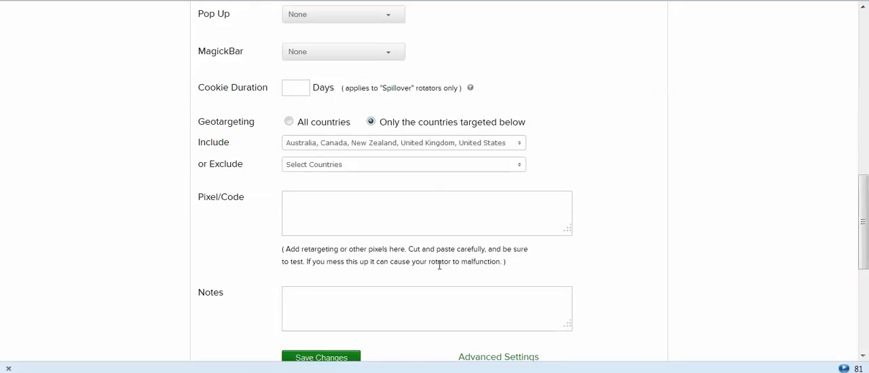
# - Save the MA Example rotator's settings and return to My Link Rotators
pyautogui.scroll(-3)
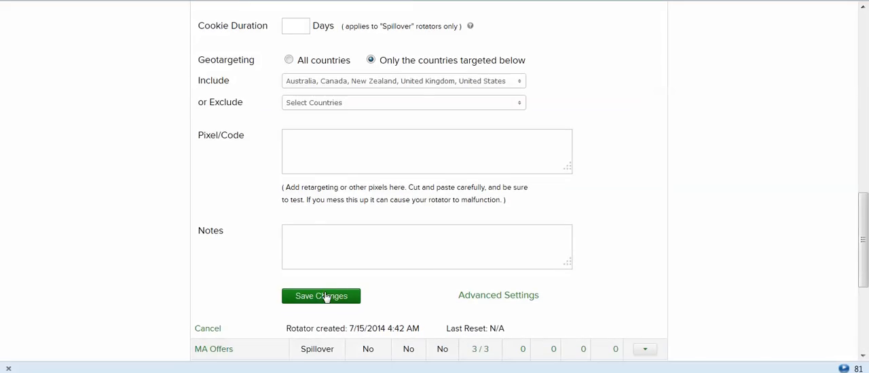
pyautogui.click(320, 296)
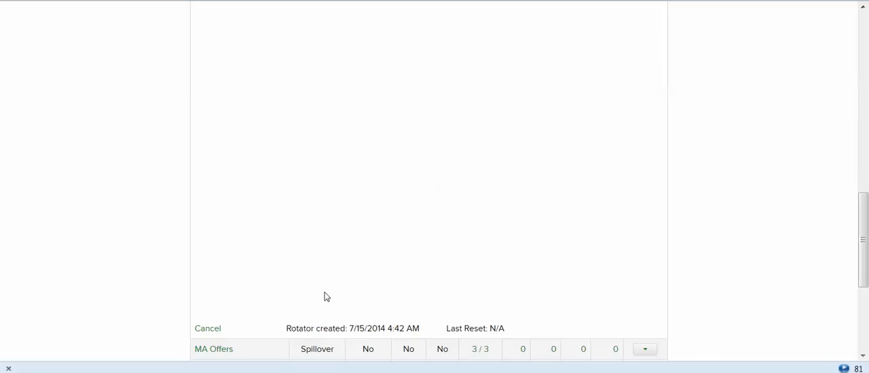
pyautogui.moveTo(488, 139)
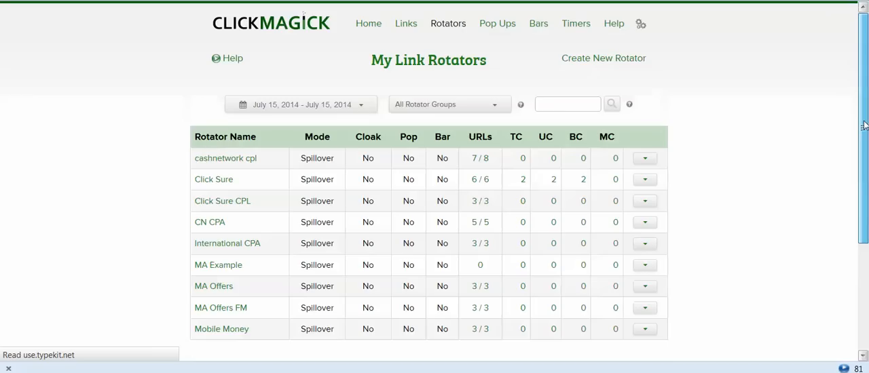
pyautogui.moveTo(720, 125)
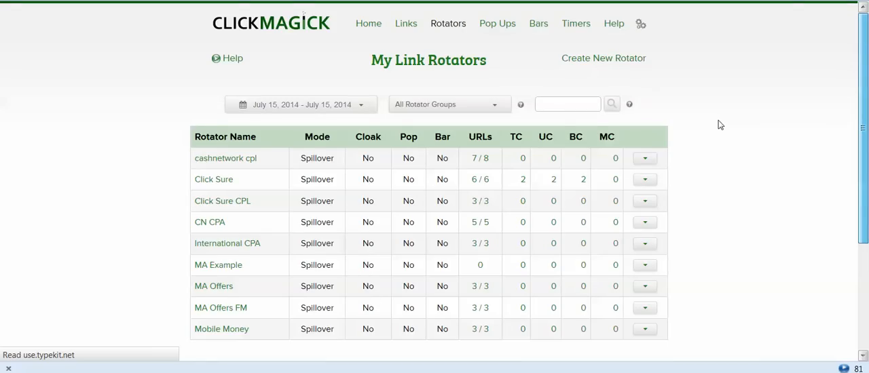
pyautogui.moveTo(230, 265)
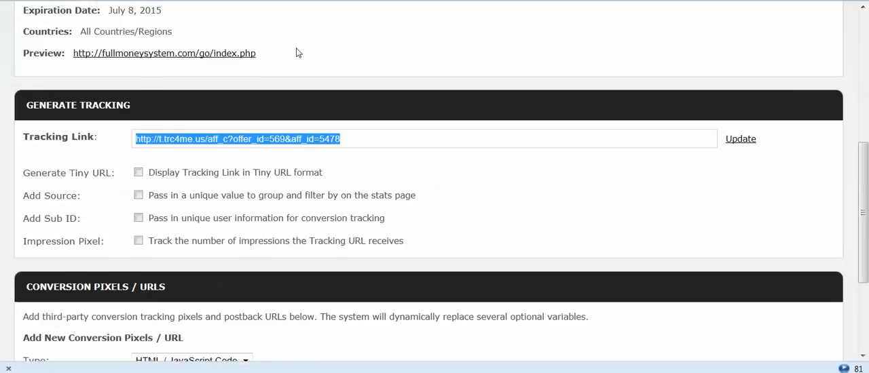
# - Show all Media Antics offers and launch Notepad to collect tracking links
pyautogui.click(48, 83)
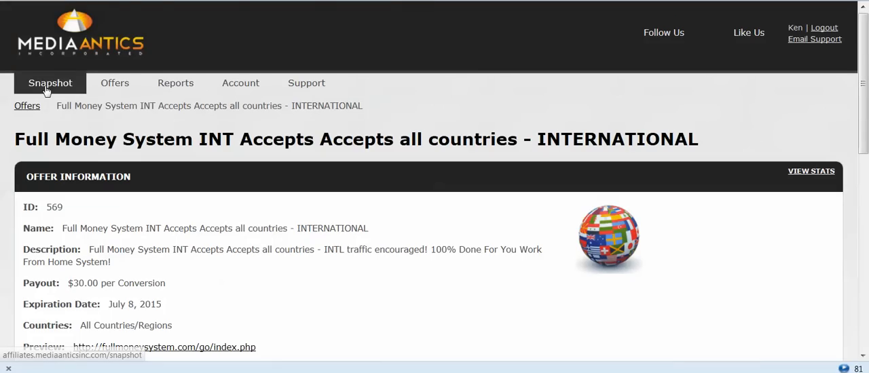
pyautogui.click(114, 83)
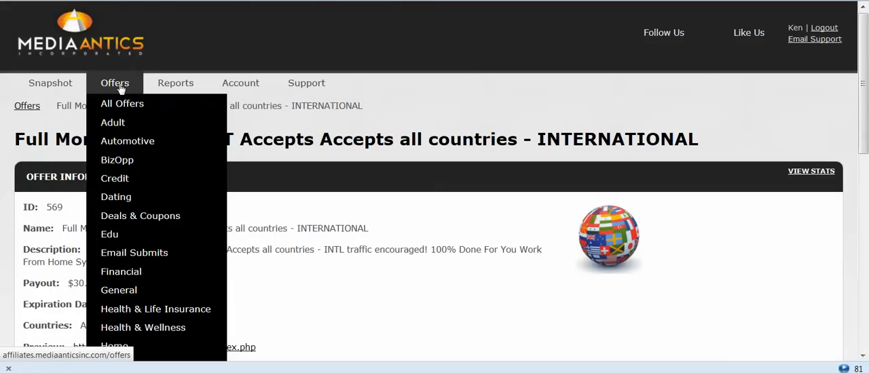
pyautogui.moveTo(122, 103)
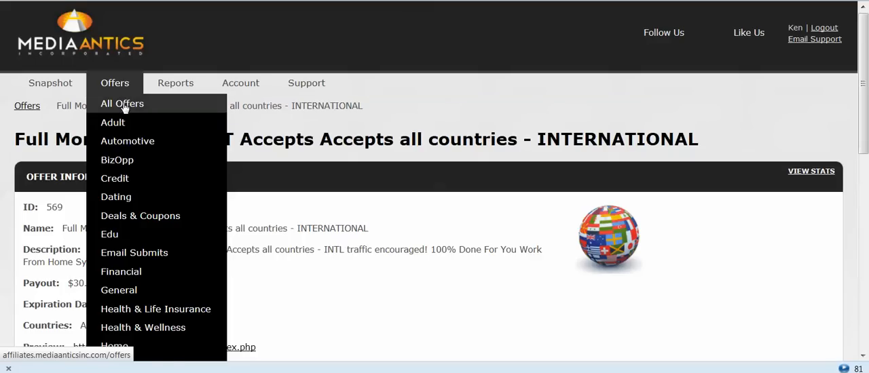
pyautogui.moveTo(116, 160)
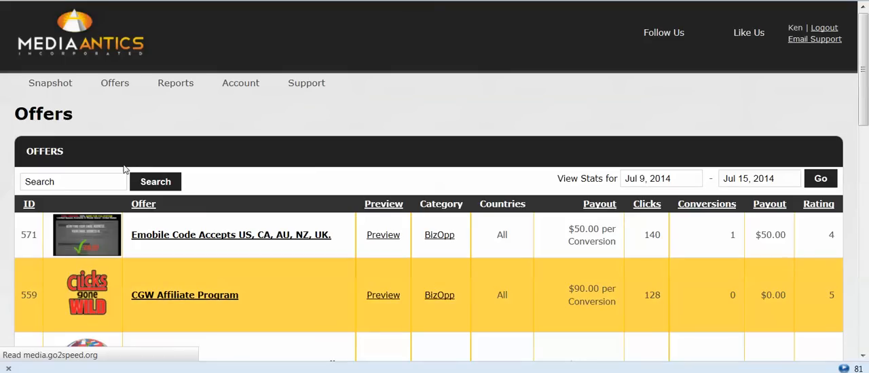
pyautogui.click(7, 369)
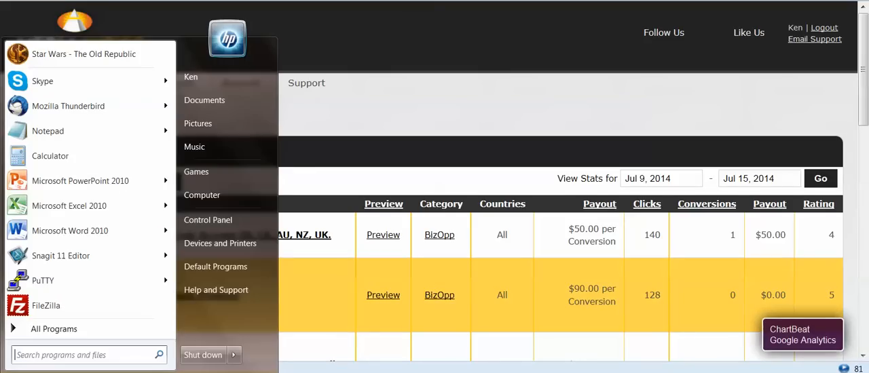
pyautogui.moveTo(68, 130)
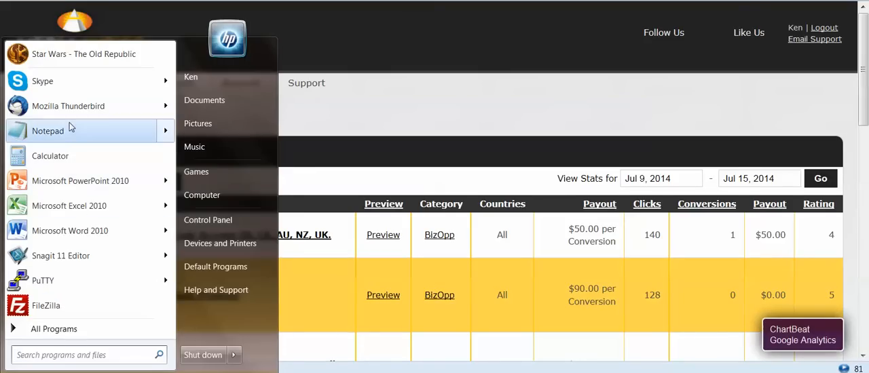
pyautogui.click(47, 131)
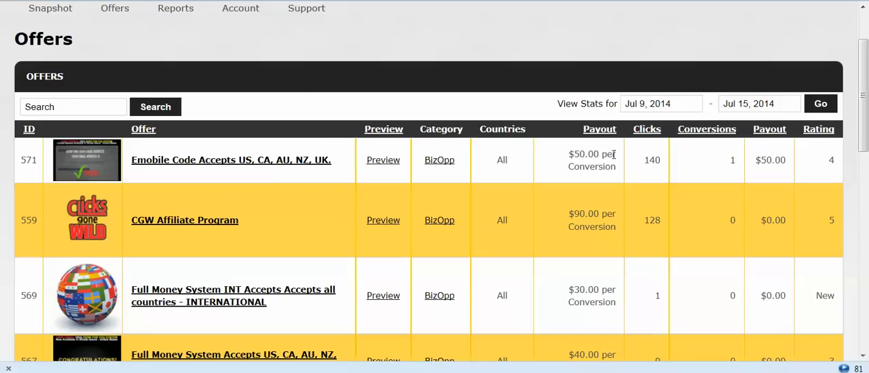
pyautogui.moveTo(231, 160)
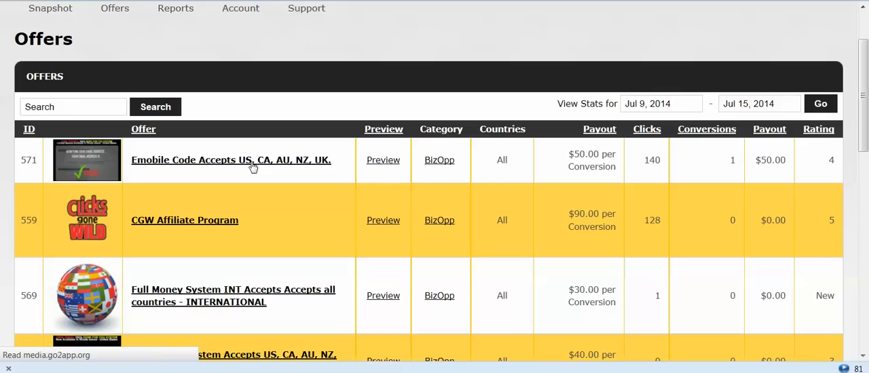
# - Open the Emobile Code offer (ID 571) and copy its tracking link
pyautogui.click(231, 160)
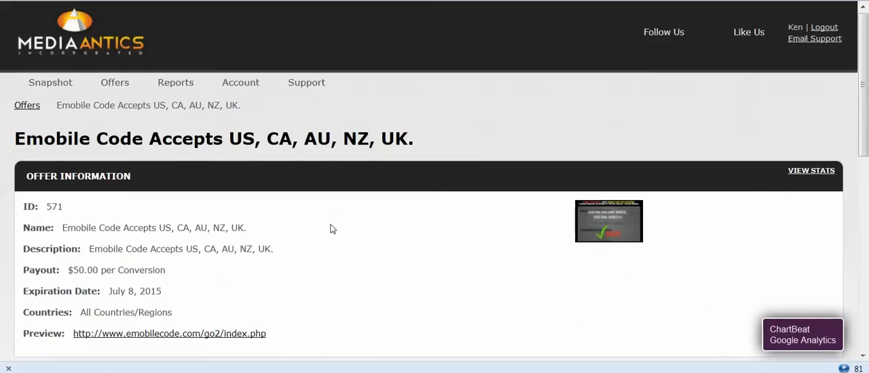
pyautogui.scroll(-3)
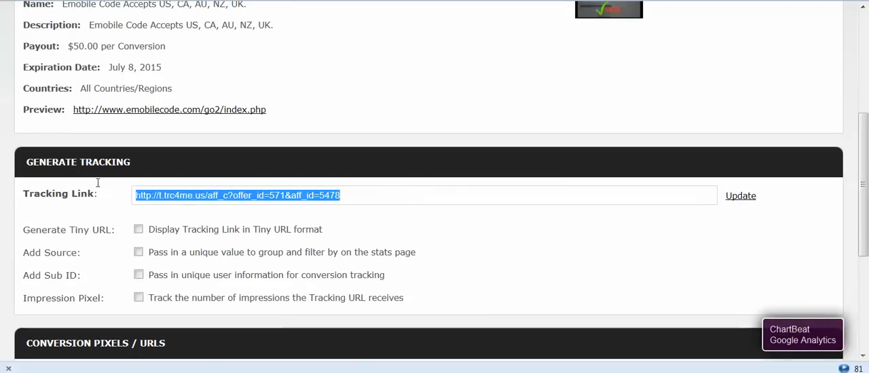
pyautogui.rightClick(238, 195)
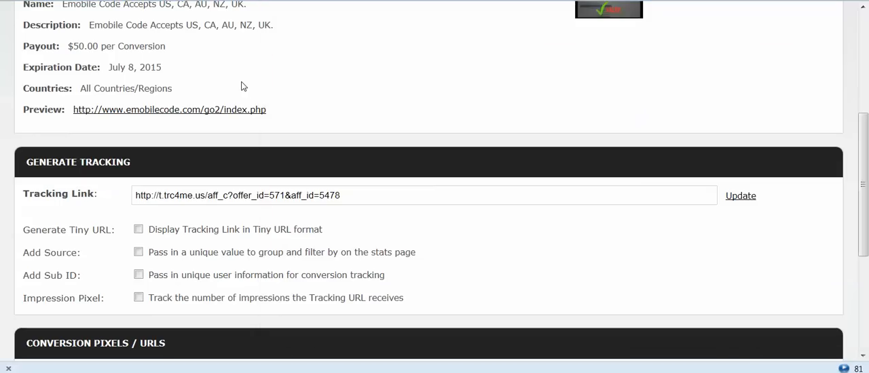
pyautogui.scroll(3)
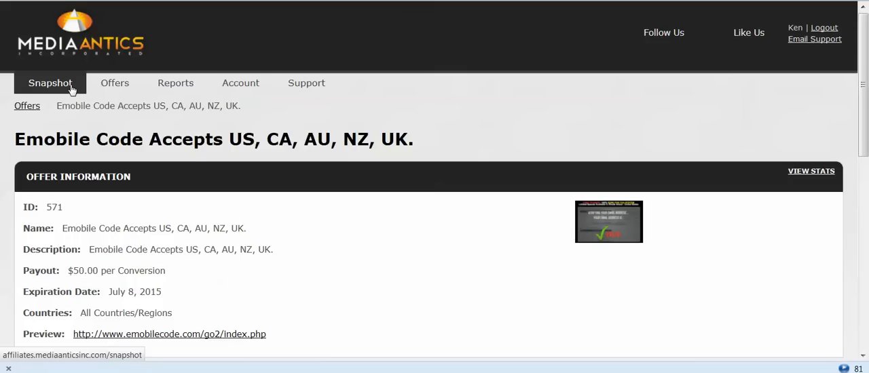
pyautogui.moveTo(97, 90)
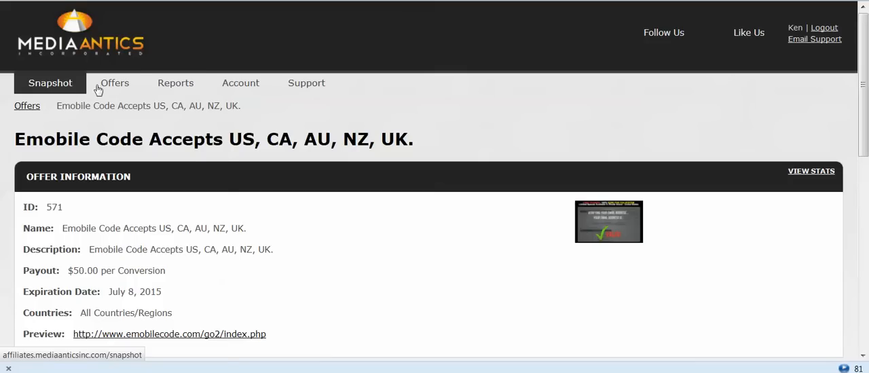
# - Locate the No Website Millionaire offer (ID 565) in the Media Antics offers list
pyautogui.click(114, 82)
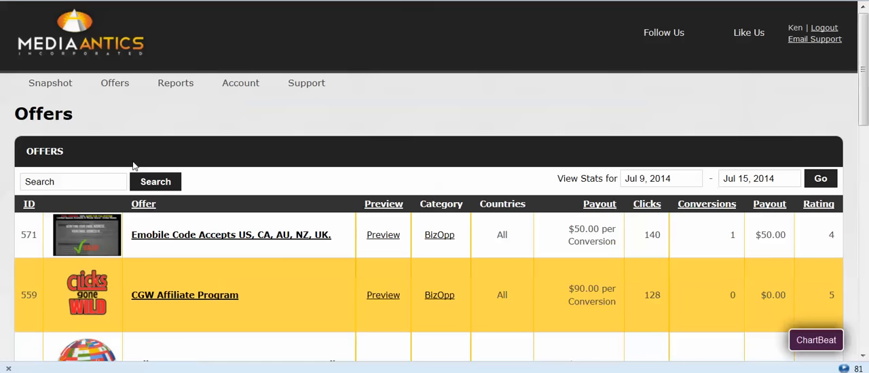
pyautogui.scroll(-3)
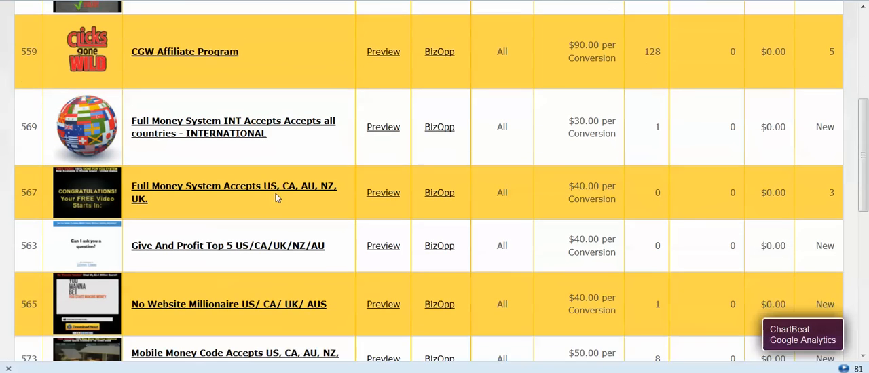
pyautogui.scroll(-3)
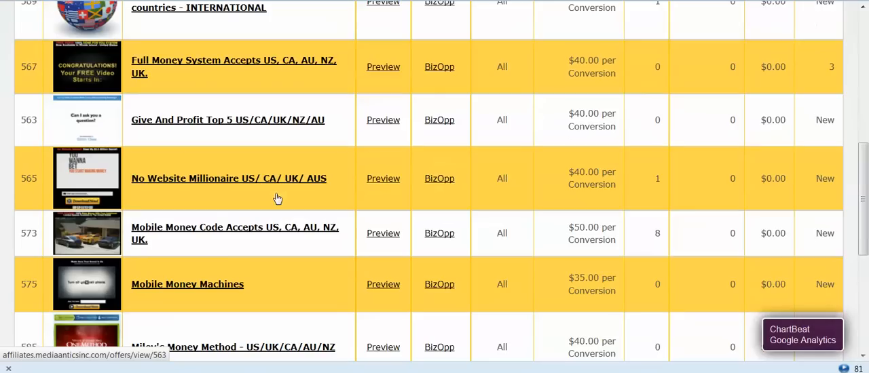
pyautogui.scroll(-3)
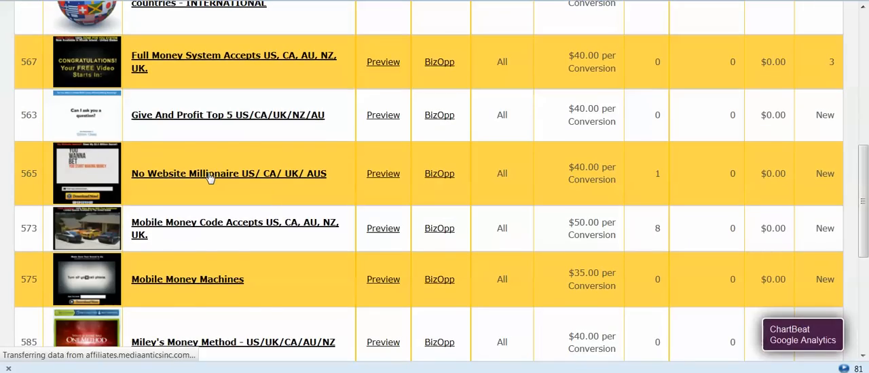
pyautogui.click(228, 173)
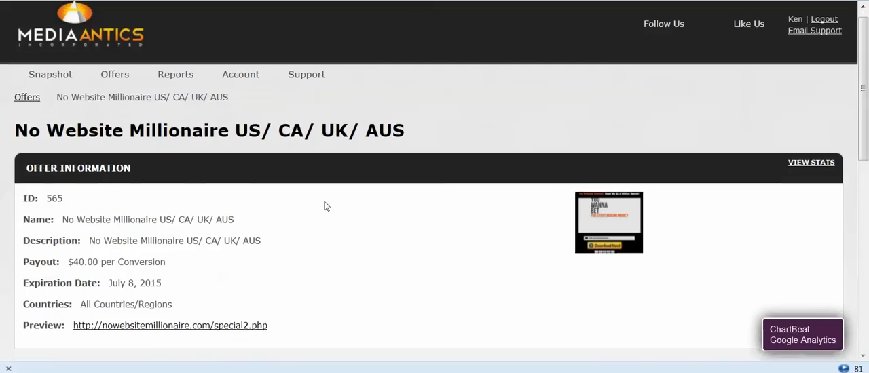
# - Copy the No Website Millionaire offer 565 tracking link
pyautogui.scroll(-3)
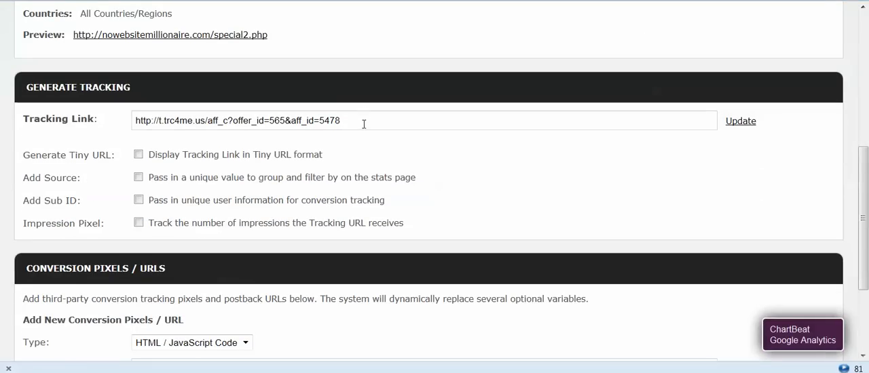
pyautogui.tripleClick(237, 120)
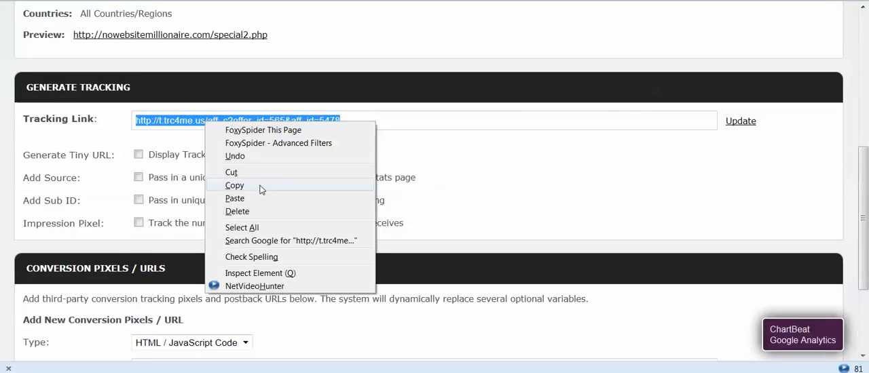
pyautogui.click(234, 184)
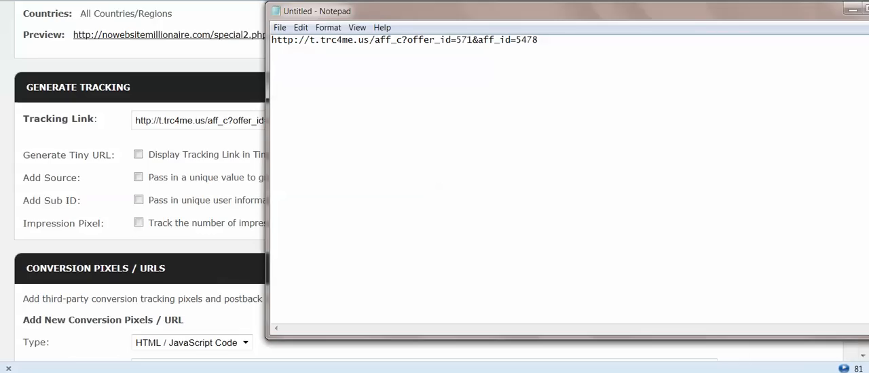
# - Paste the offer 565 tracking link into Notepad and return to the Media Antics offers list
pyautogui.write('http://t.trc4me.us/aff_c?offer_id=565&aff_id=5478')
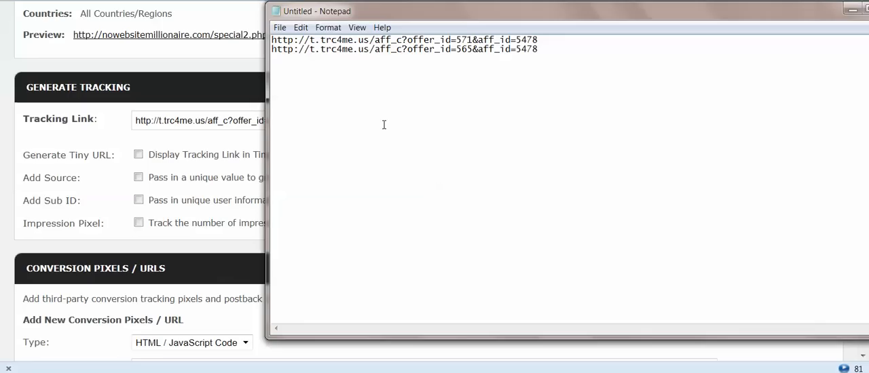
pyautogui.moveTo(233, 68)
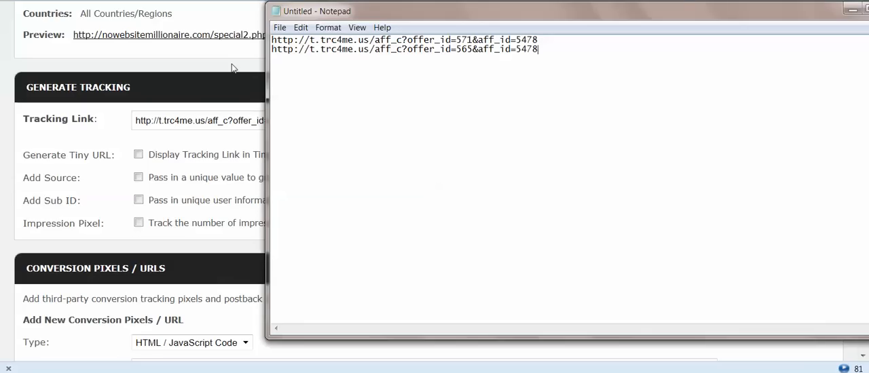
pyautogui.click(851, 10)
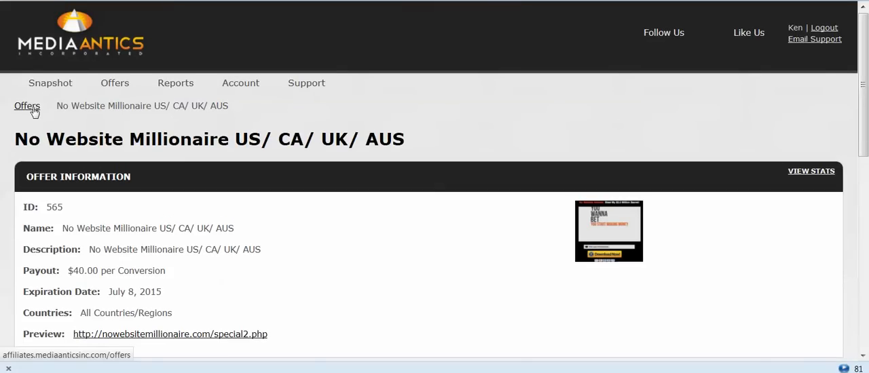
pyautogui.click(27, 105)
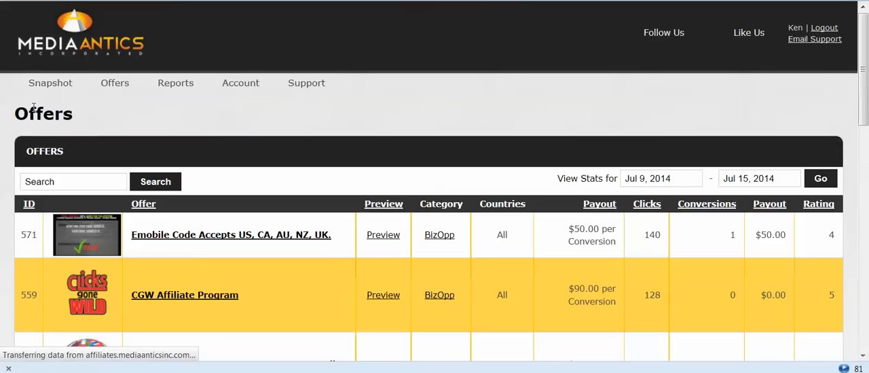
pyautogui.scroll(-3)
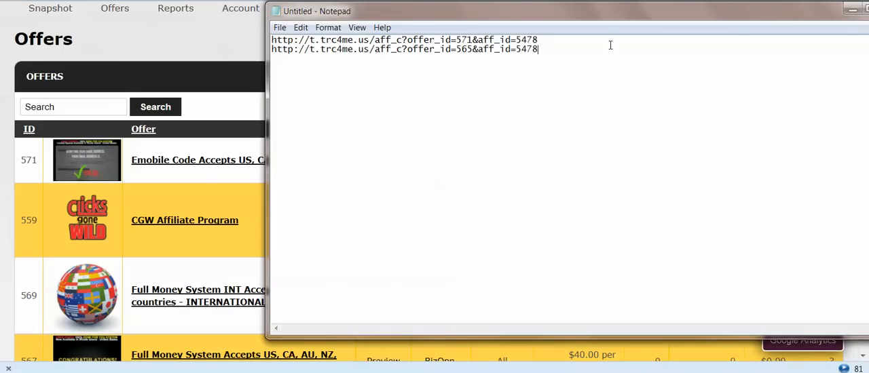
# - Label the two links in Notepad as 'E-mobile' and 'No Website Millionaire'
pyautogui.write('E')
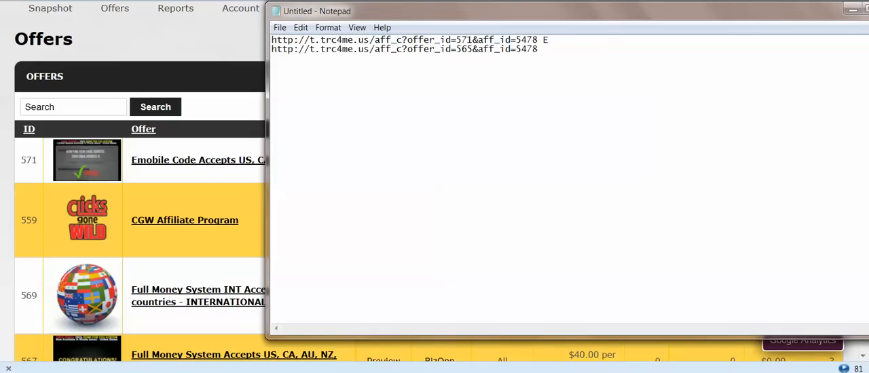
pyautogui.write('-m')
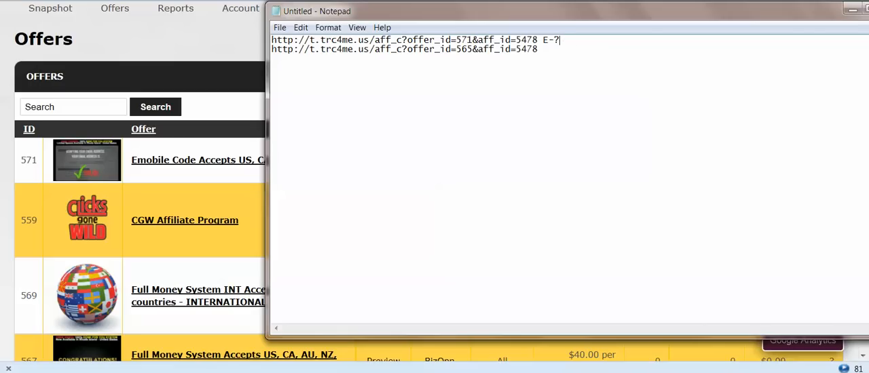
pyautogui.write('mobile Code')
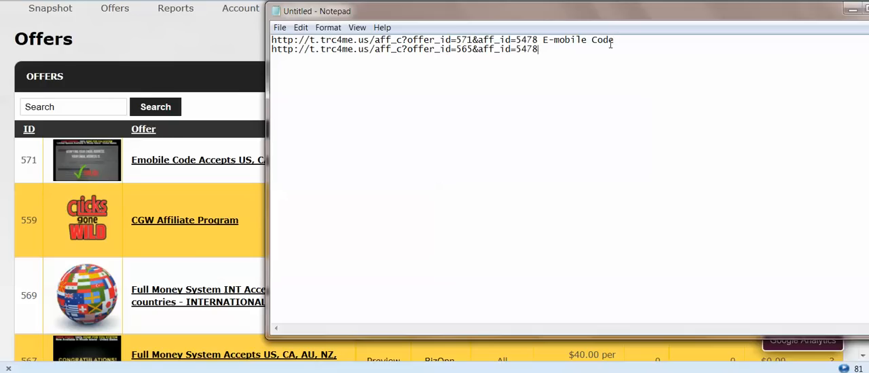
pyautogui.write('No Web')
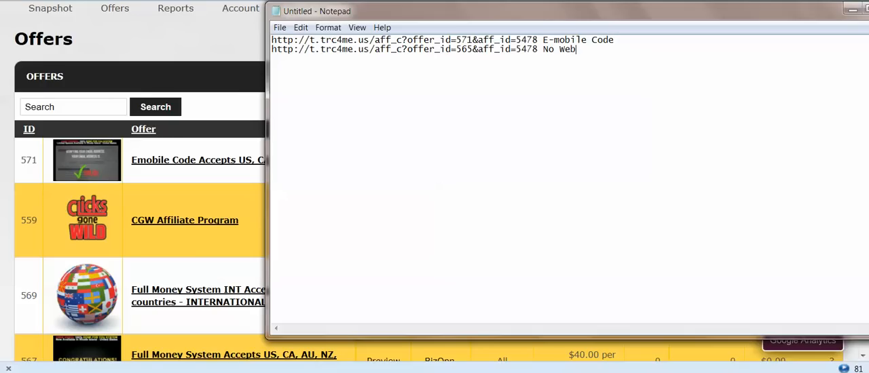
pyautogui.write('site')
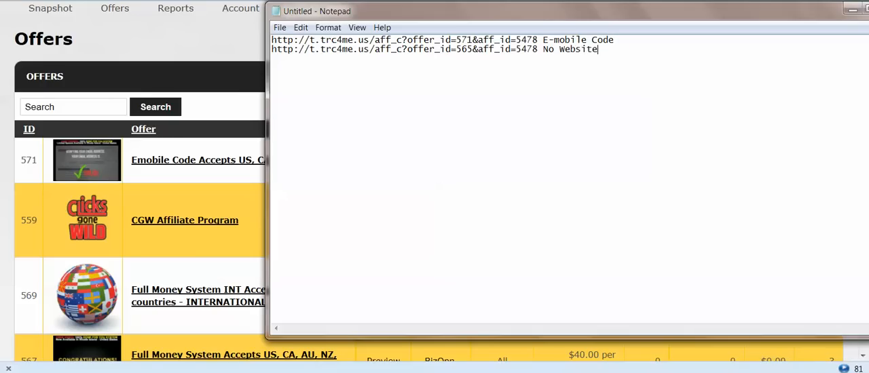
pyautogui.write('Millionai')
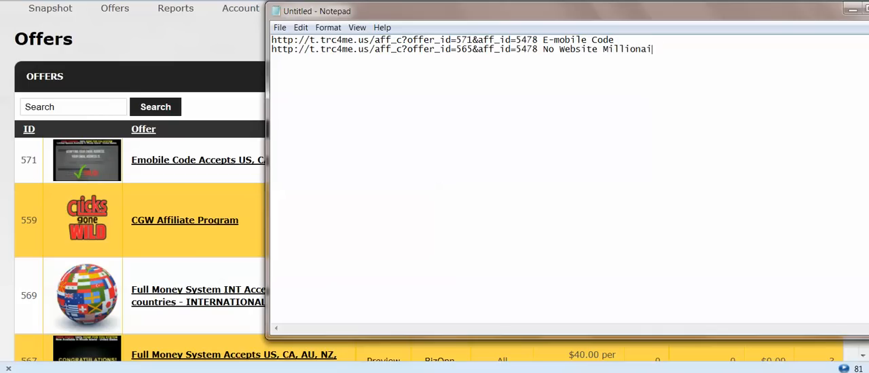
pyautogui.write('re')
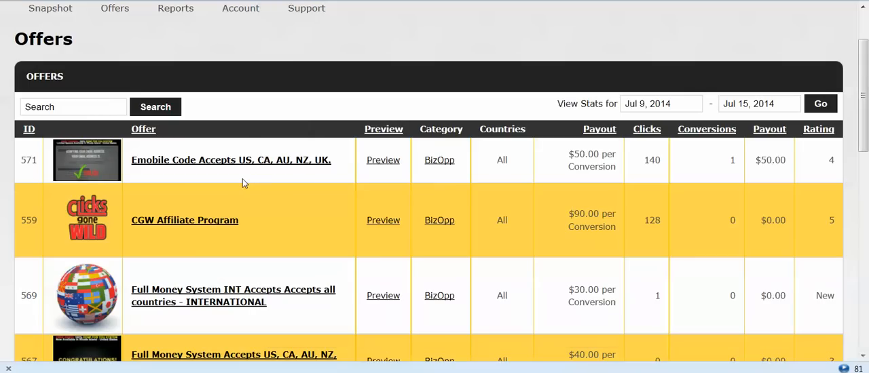
# - Copy the Full Money System INT offer 569 tracking link and switch back to Notepad
pyautogui.scroll(-3)
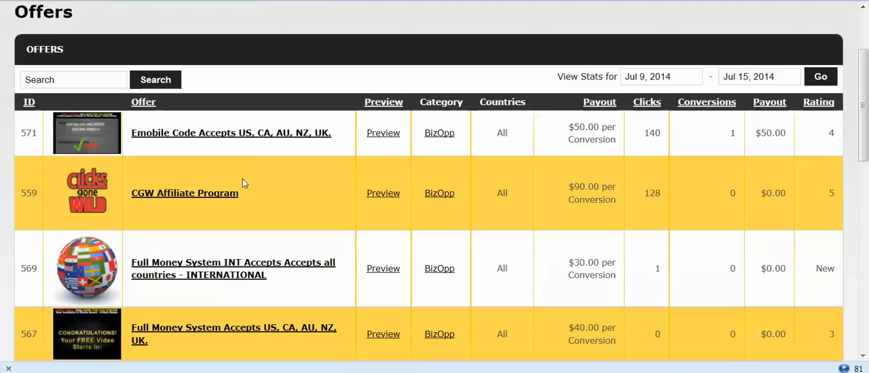
pyautogui.scroll(-3)
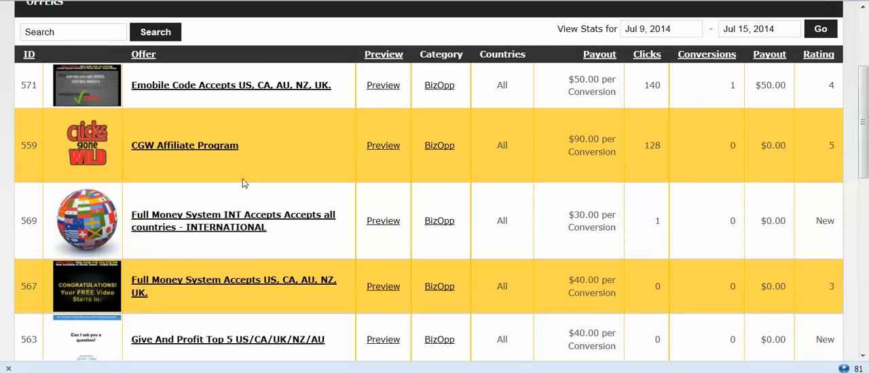
pyautogui.scroll(-3)
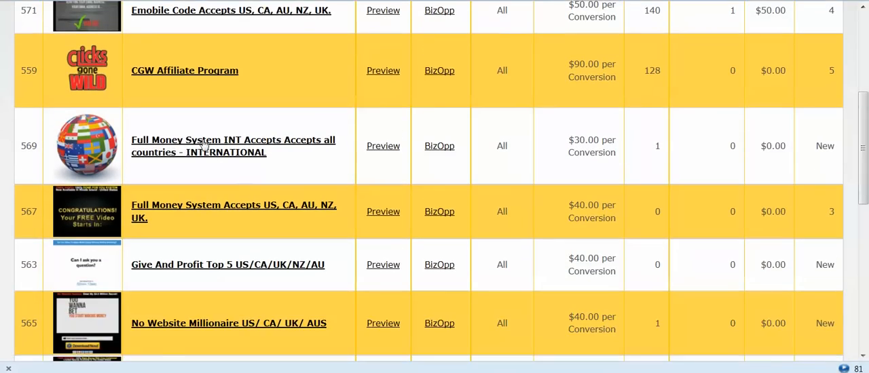
pyautogui.moveTo(218, 152)
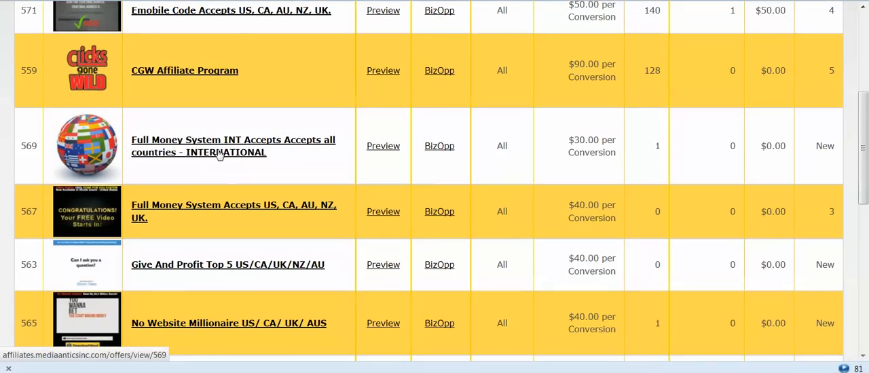
pyautogui.moveTo(220, 152)
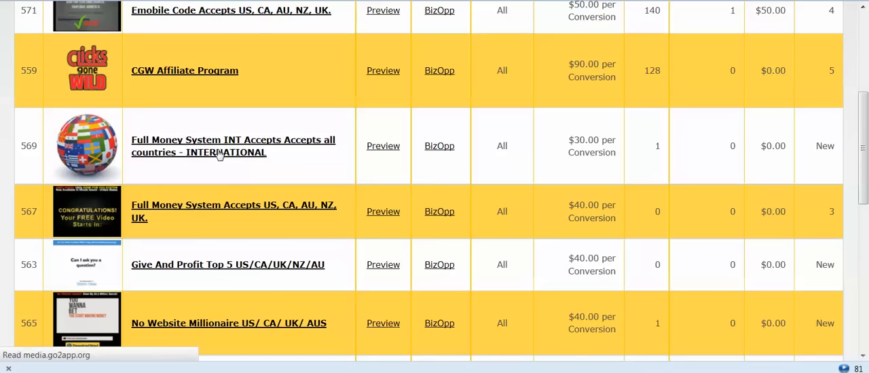
pyautogui.click(234, 140)
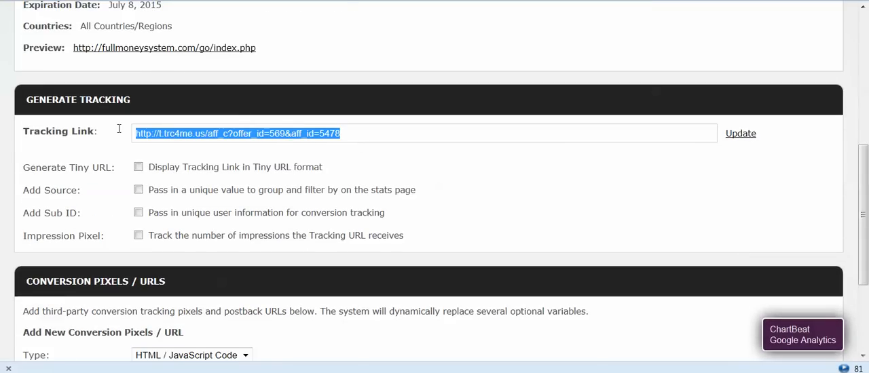
pyautogui.rightClick(237, 133)
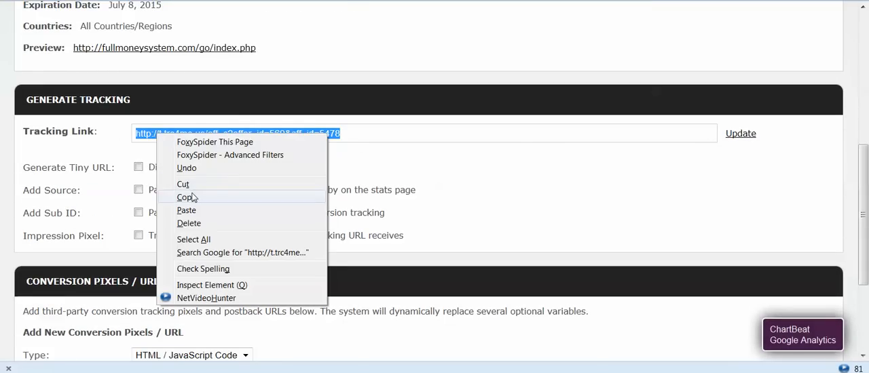
pyautogui.click(187, 196)
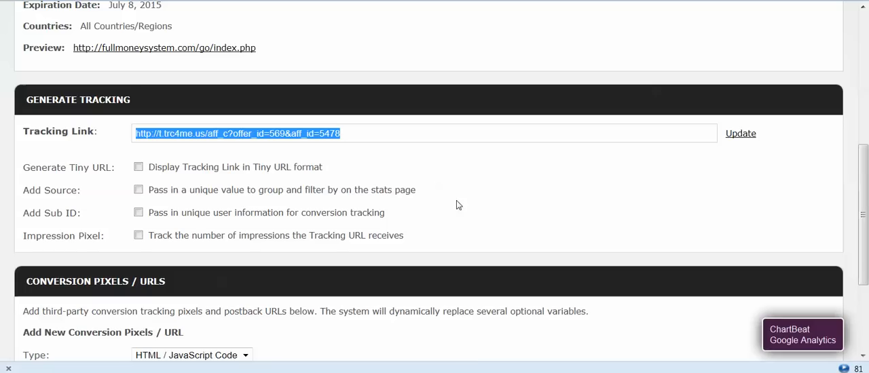
pyautogui.click(437, 252)
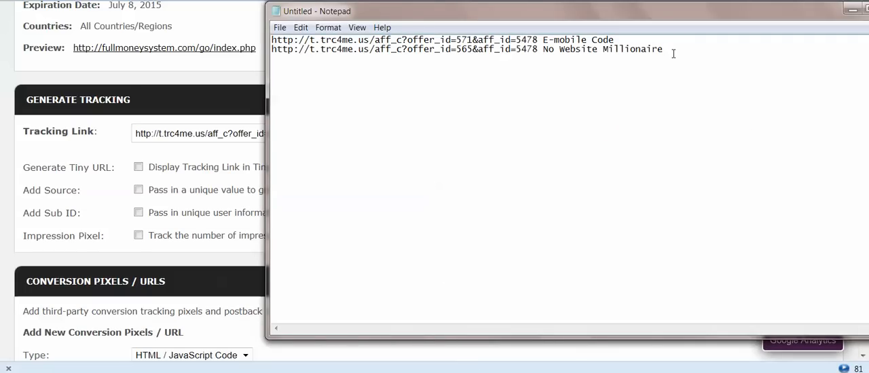
# - Add the offer 569 tracking link on a new line in Notepad, labelled 'Full Money System'
pyautogui.doubleClick(630, 49)
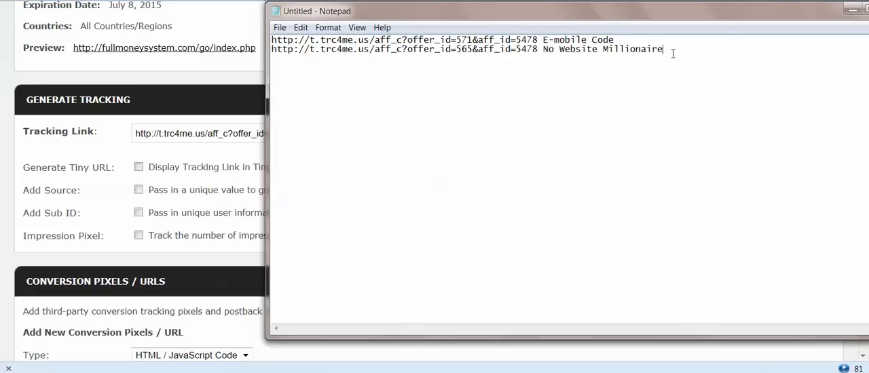
pyautogui.write('http://t.trc4me.us/aff_c?offer_id=569&aff_id=5478')
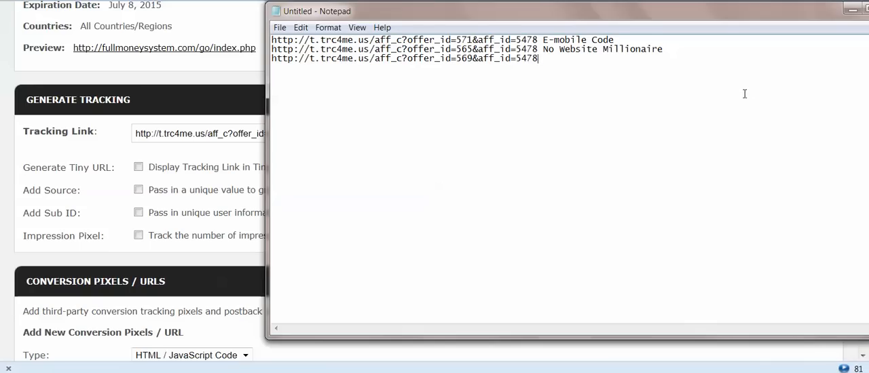
pyautogui.write('Full')
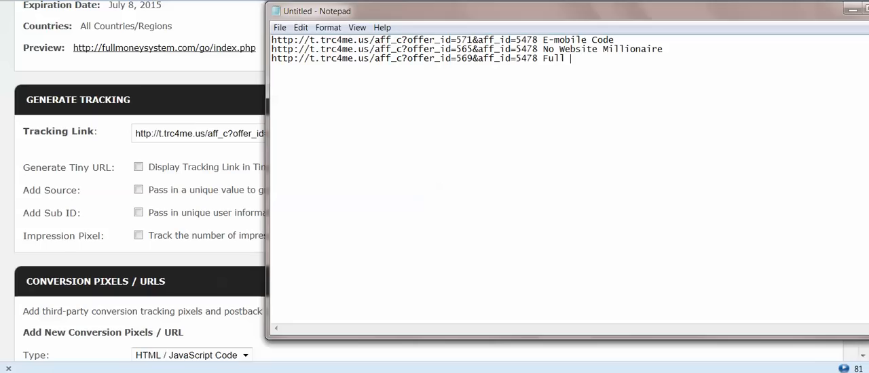
pyautogui.write('Money System')
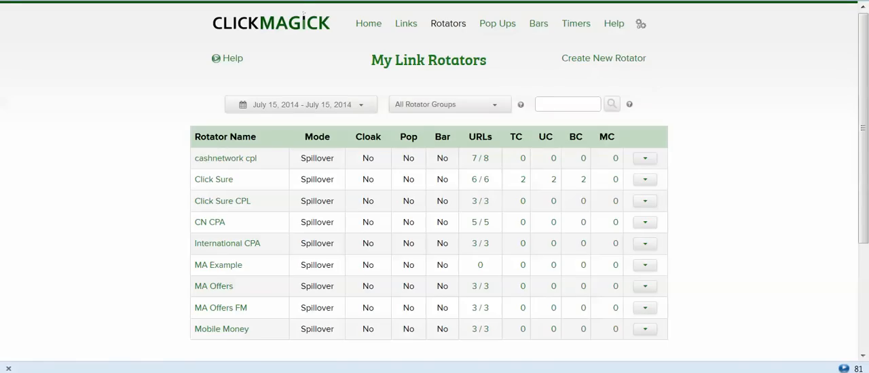
# - Start a new MA Example URL named 'E mobile Code' and copy its offer 571 link from Notepad
pyautogui.scroll(-3)
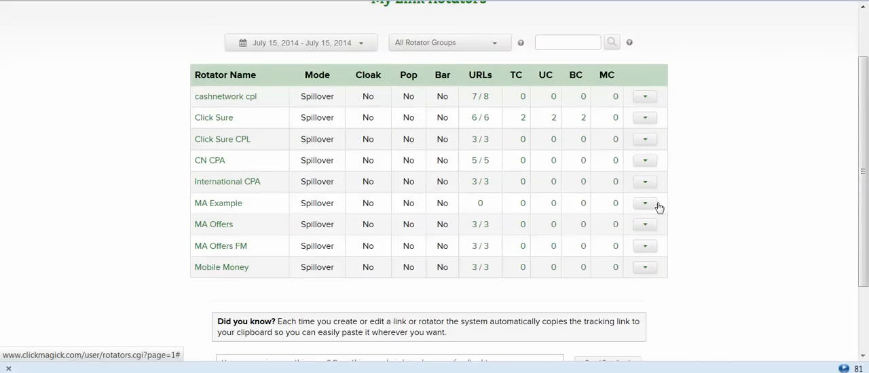
pyautogui.click(643, 202)
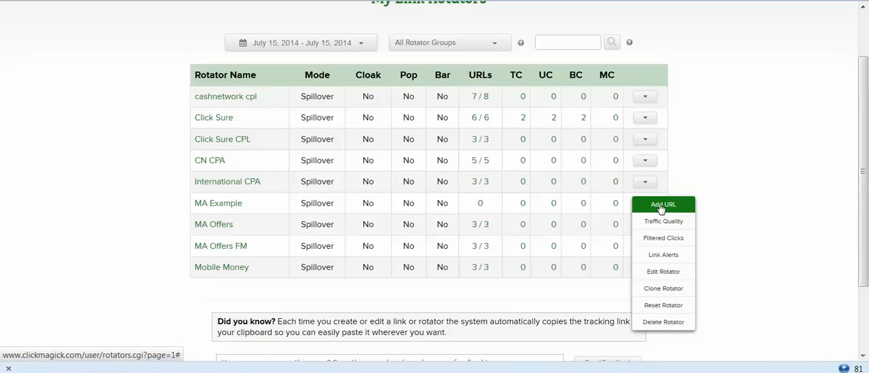
pyautogui.click(663, 204)
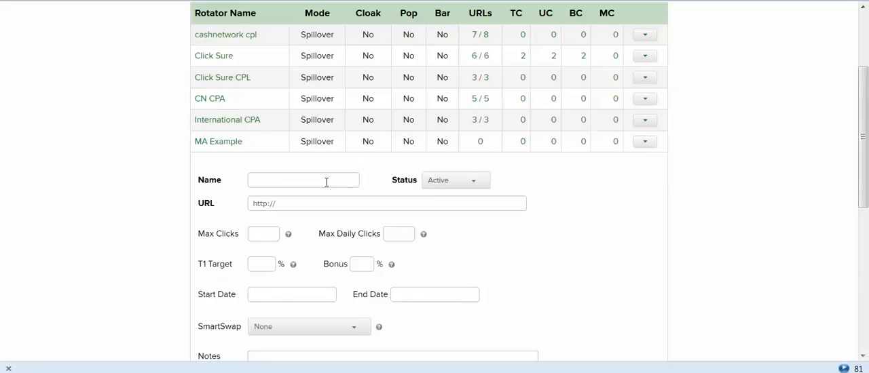
pyautogui.write('E mobile')
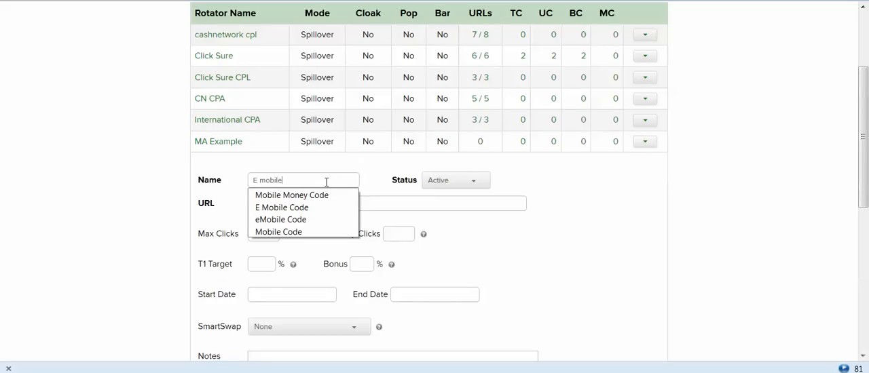
pyautogui.write('Co')
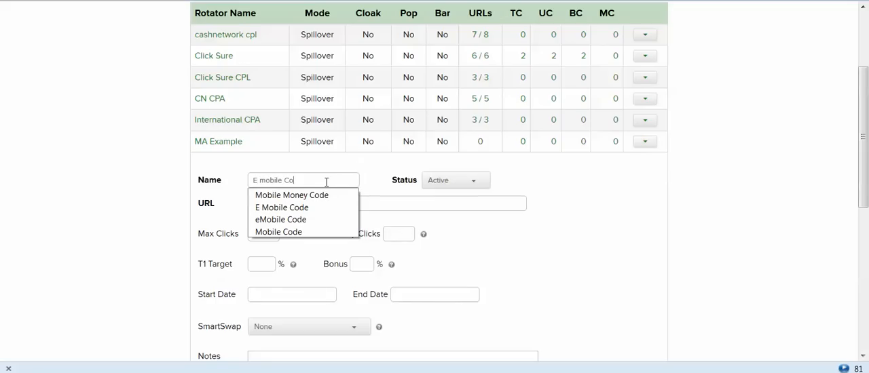
pyautogui.click(281, 207)
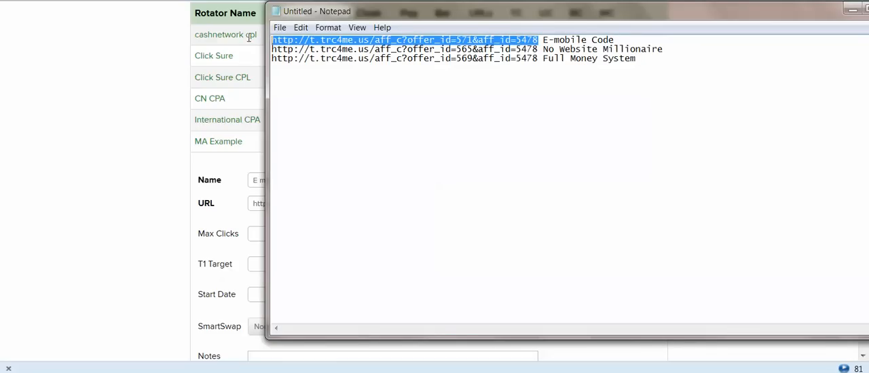
pyautogui.rightClick(404, 39)
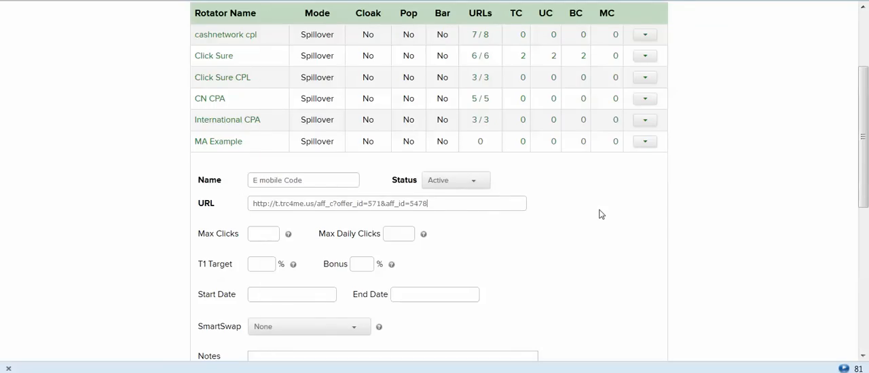
# - Set the T1 target to 100% and add the E mobile Code URL to the rotator
pyautogui.scroll(-3)
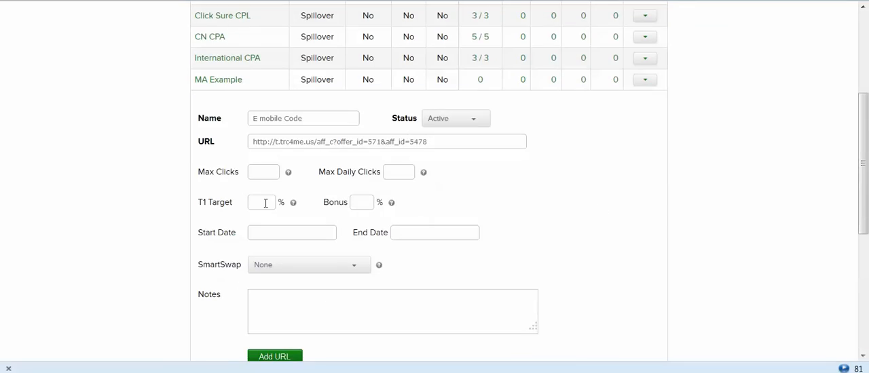
pyautogui.write('1')
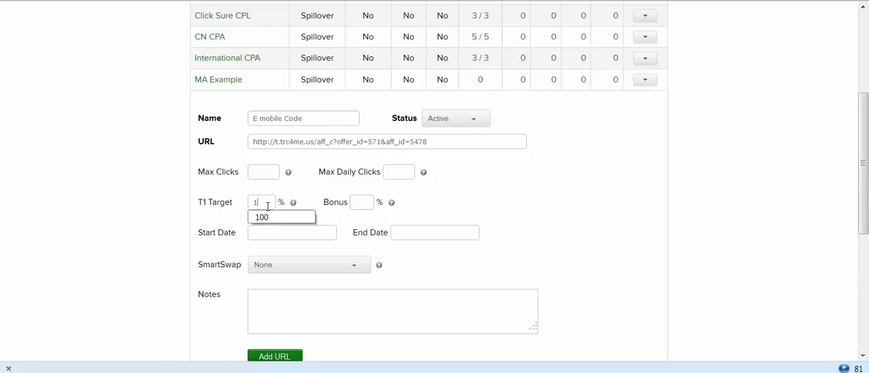
pyautogui.click(261, 217)
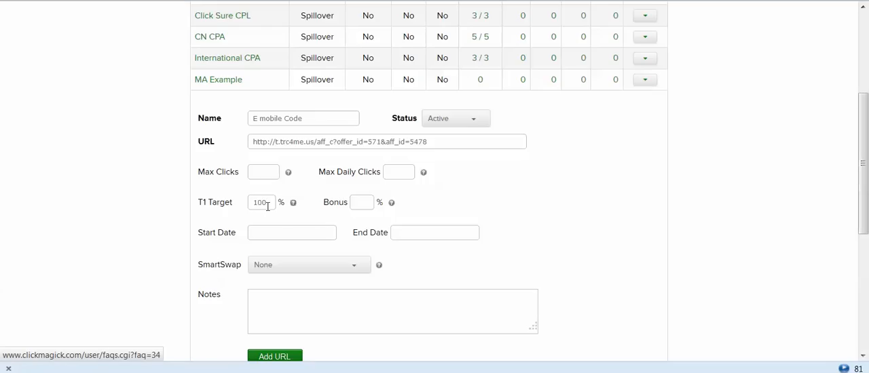
pyautogui.scroll(-3)
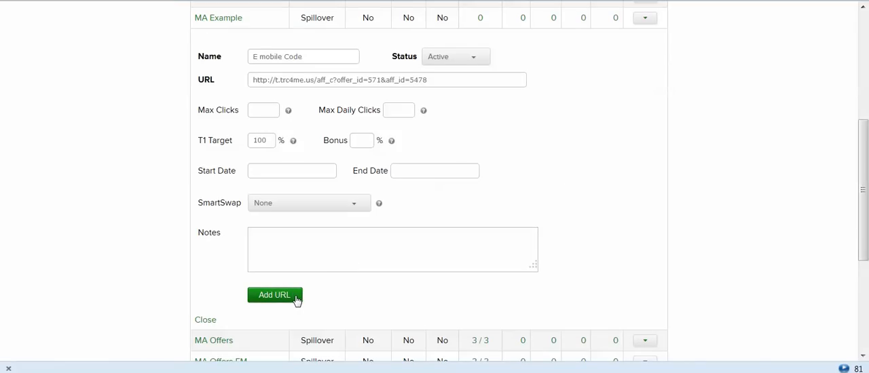
pyautogui.click(275, 294)
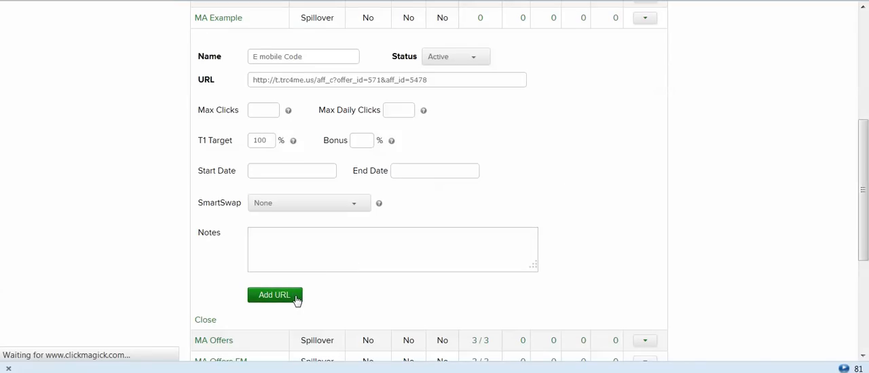
pyautogui.click(274, 294)
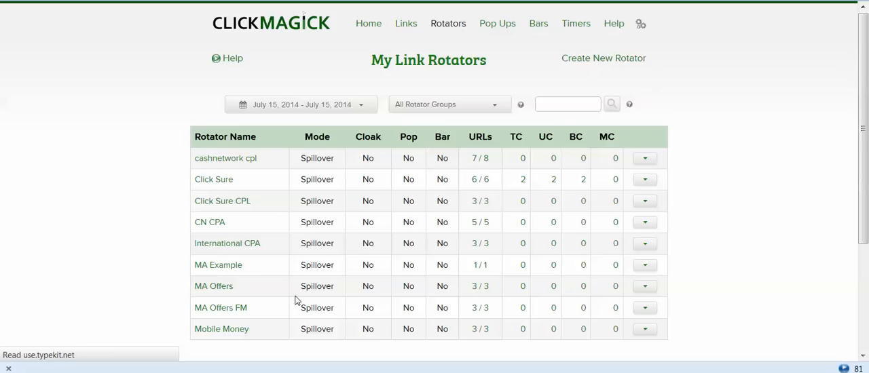
pyautogui.moveTo(244, 256)
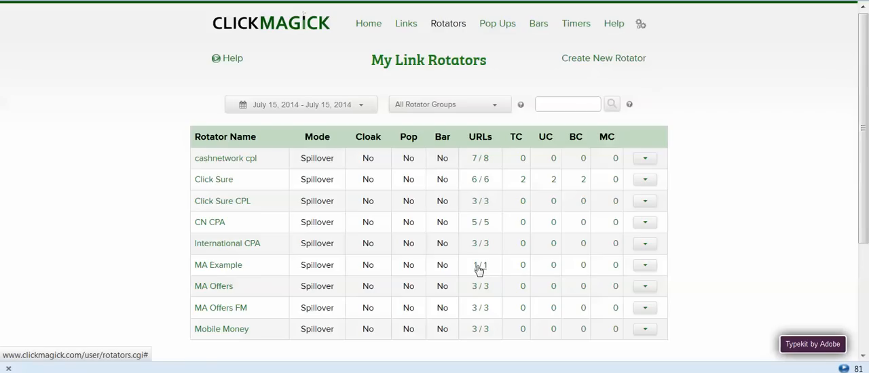
pyautogui.moveTo(655, 268)
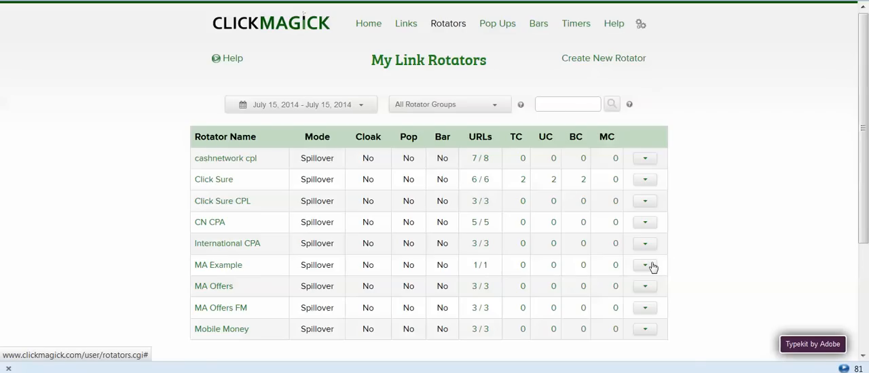
# - Add 'No Website Millionaire' with the offer 565 link at 100% T1 target to MA Example
pyautogui.click(644, 264)
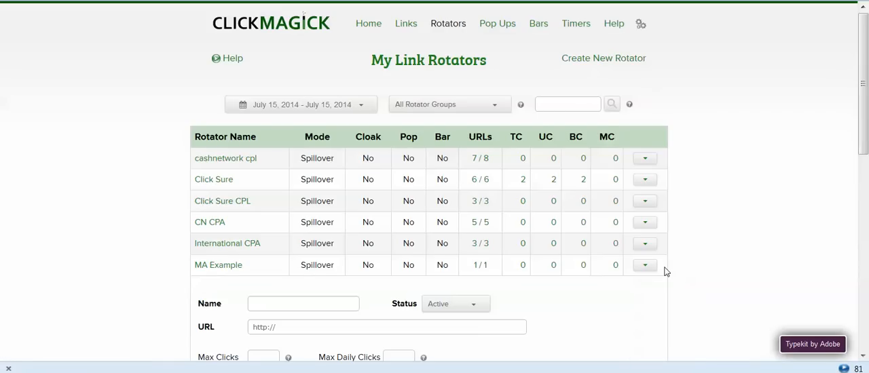
pyautogui.scroll(-3)
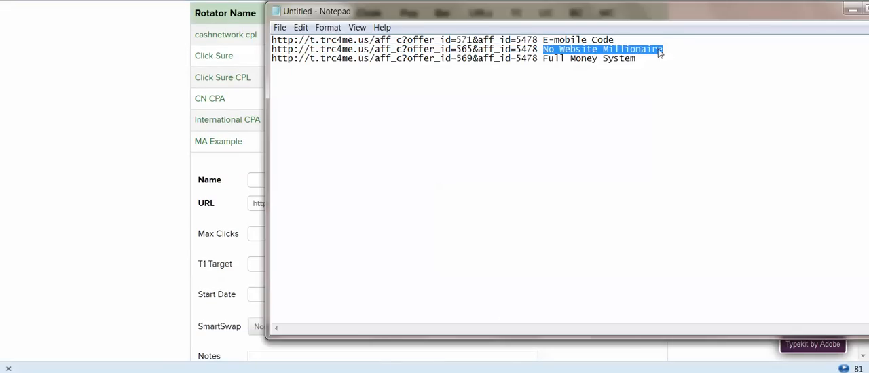
pyautogui.moveTo(279, 121)
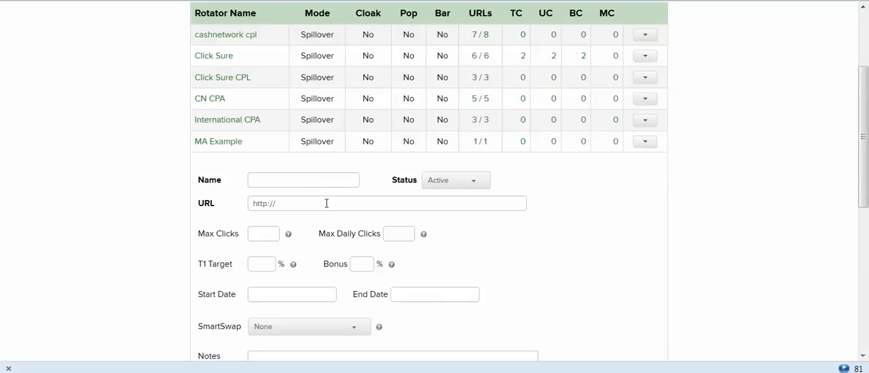
pyautogui.moveTo(326, 177)
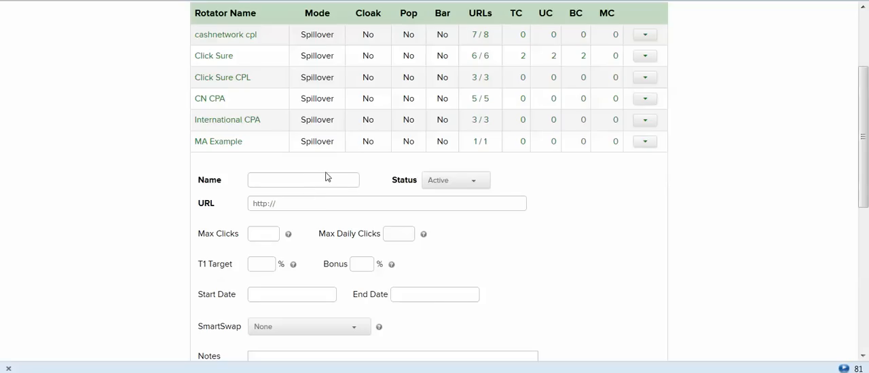
pyautogui.write('No Website Millionaire')
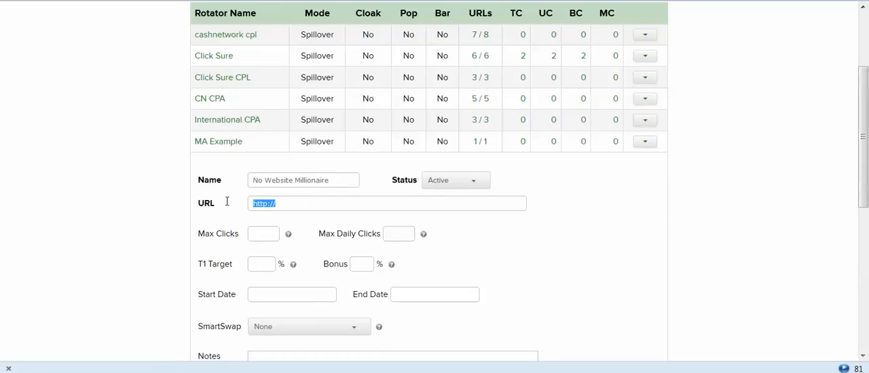
pyautogui.write('http://t.trc4me.us/aff_c?offer_id=565&aff_id=5478')
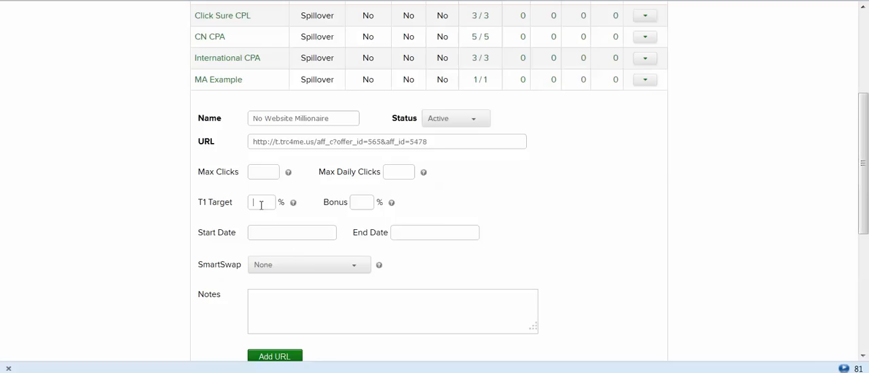
pyautogui.write('1')
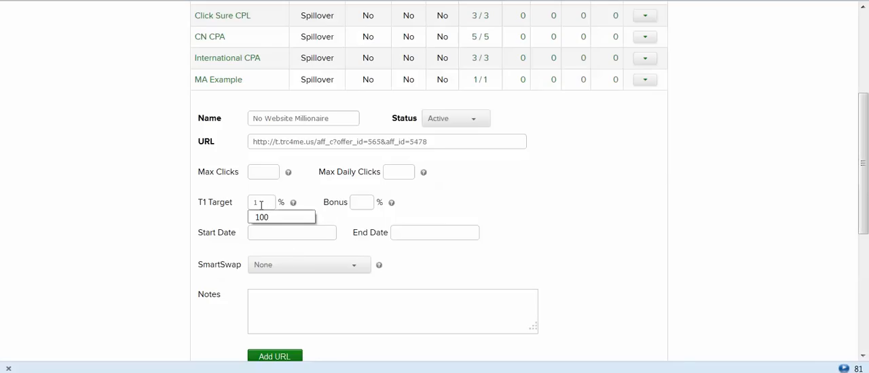
pyautogui.click(261, 218)
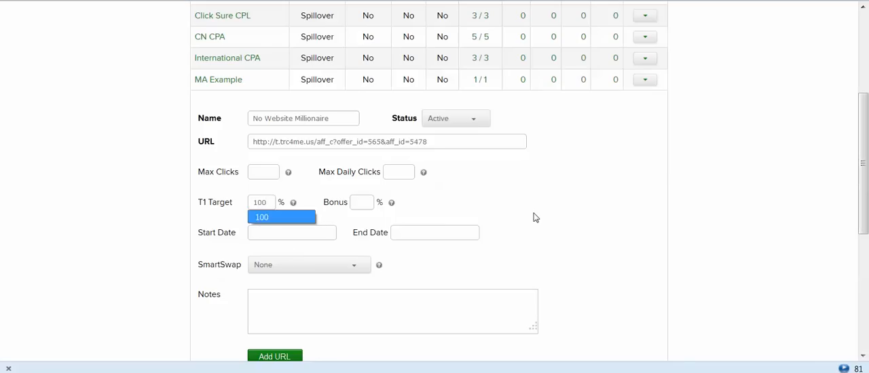
pyautogui.scroll(-3)
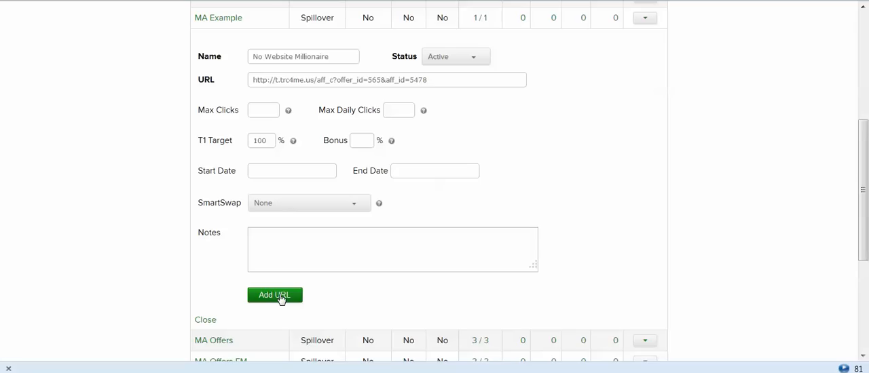
pyautogui.click(274, 295)
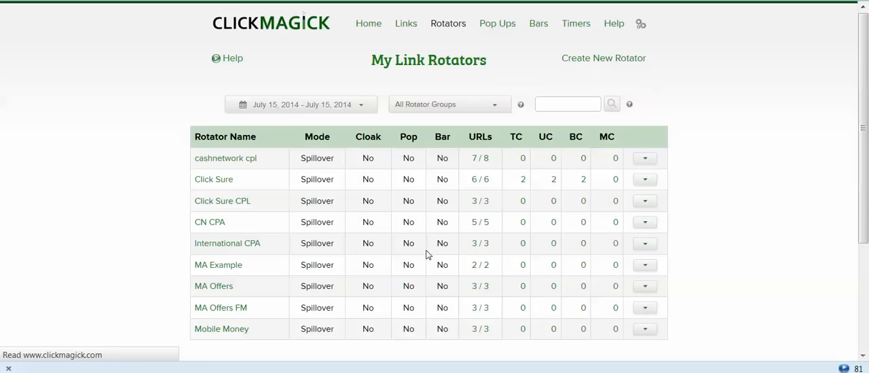
pyautogui.moveTo(479, 267)
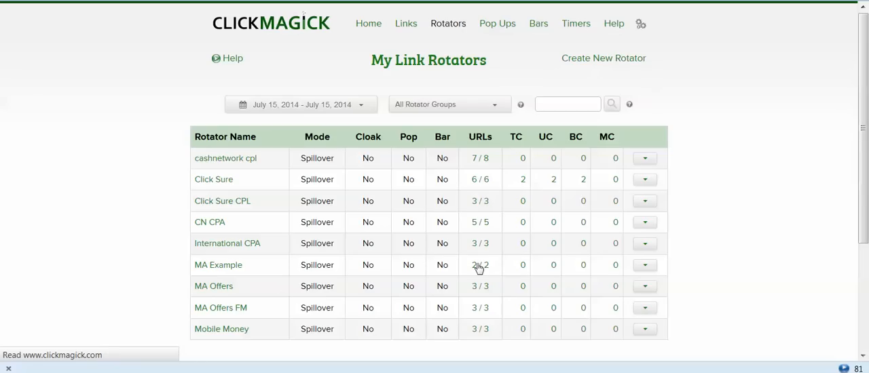
pyautogui.moveTo(644, 277)
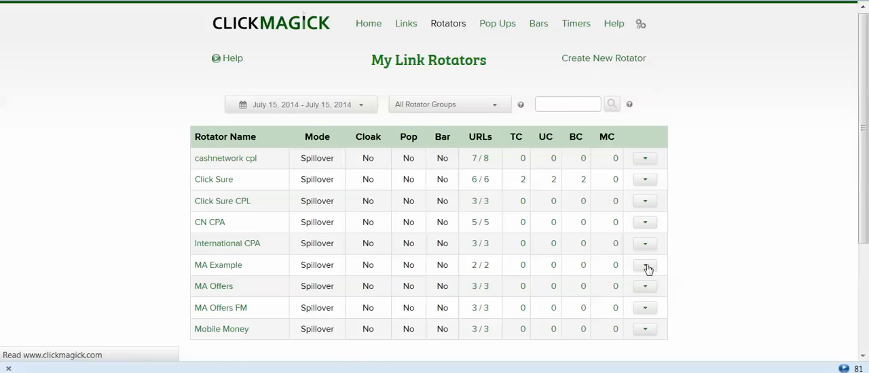
# - Add 'Full Money System' with the offer 569 link at 100% T1 target to MA Example
pyautogui.click(643, 265)
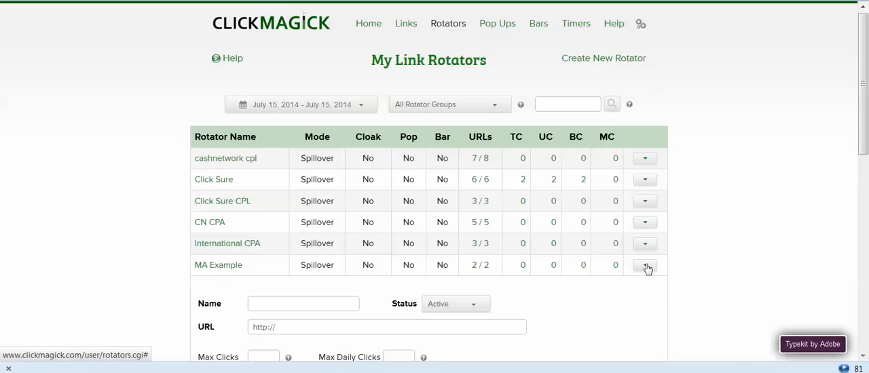
pyautogui.scroll(-3)
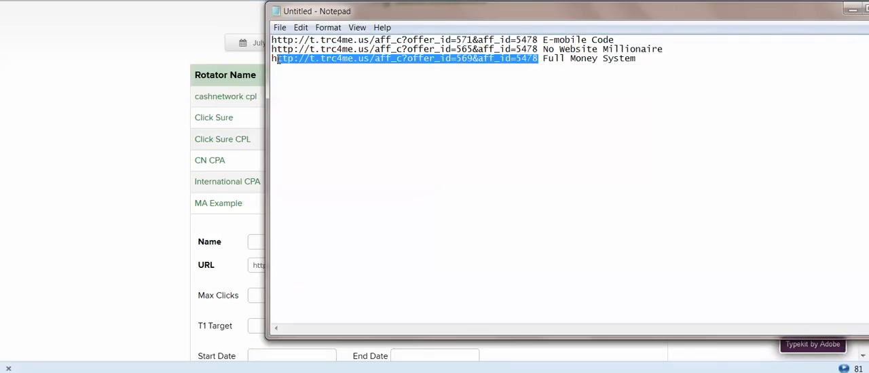
pyautogui.rightClick(405, 58)
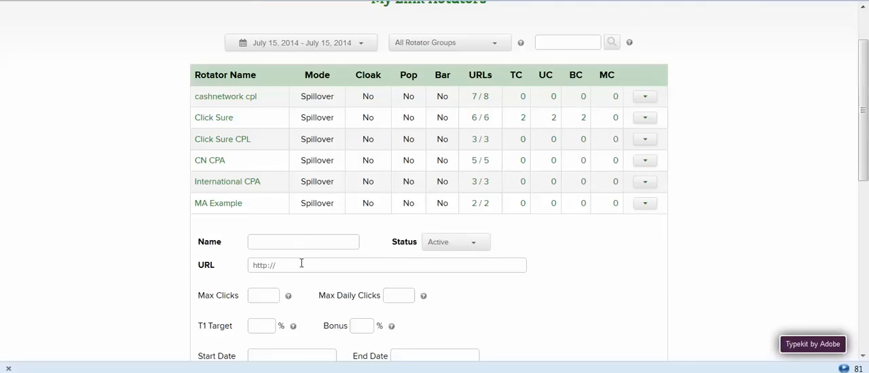
pyautogui.write('http://t.trc4me.us/aff_c?offer_id=569&aff_id=5478')
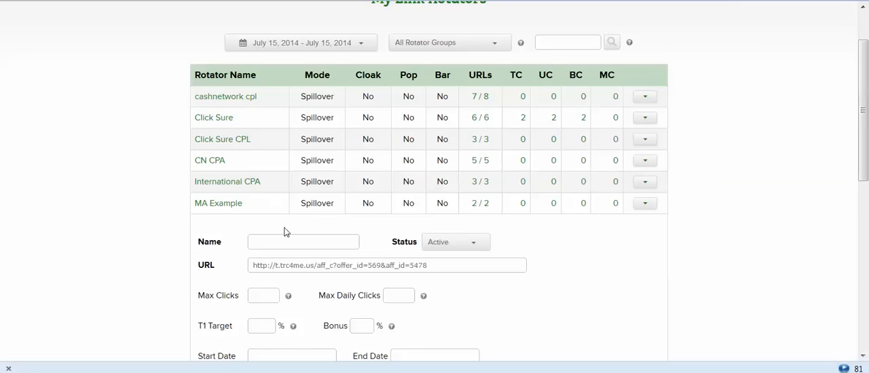
pyautogui.write('Full Money System')
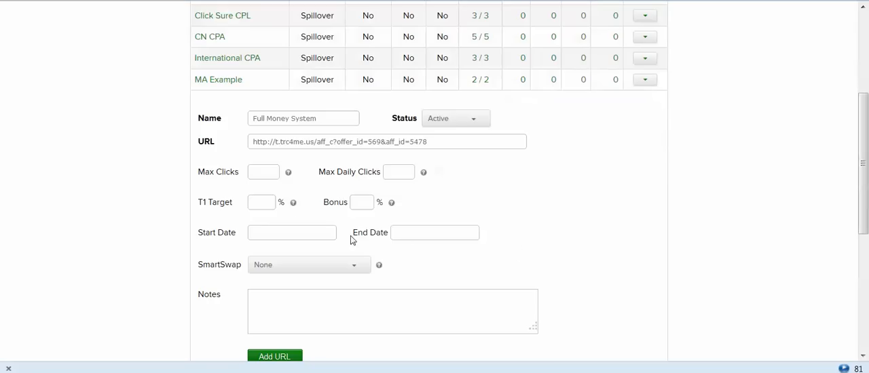
pyautogui.write('100')
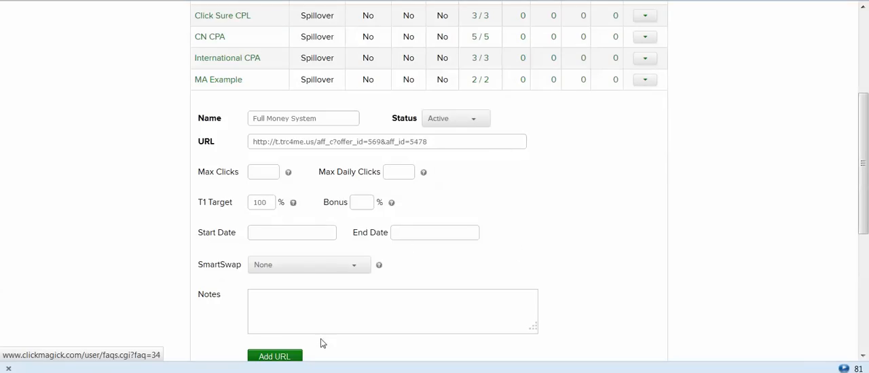
pyautogui.scroll(-3)
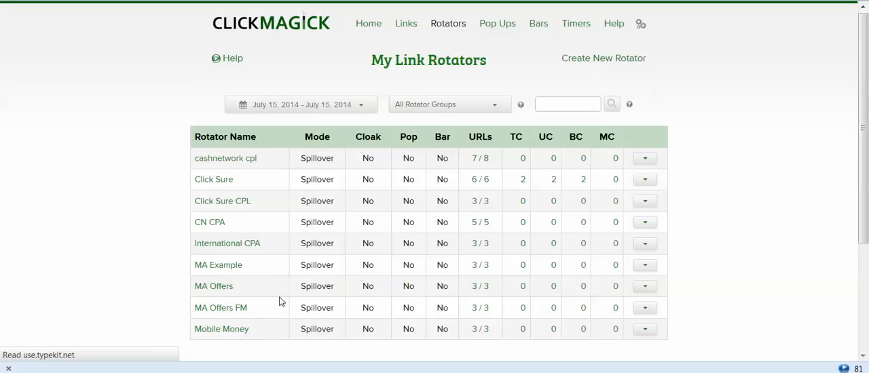
pyautogui.moveTo(217, 264)
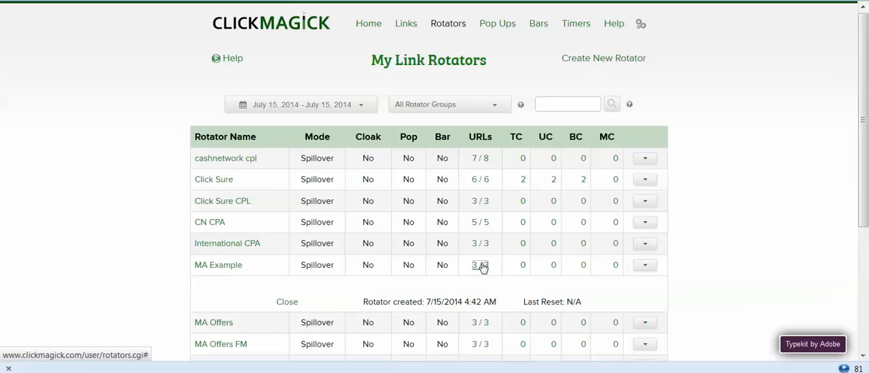
# - Expand MA Example's 3/3 URLs count to list its three offer URLs
pyautogui.click(481, 265)
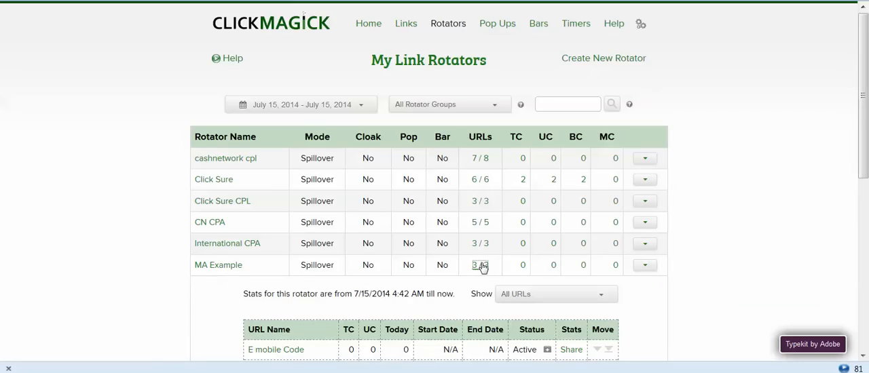
pyautogui.scroll(-3)
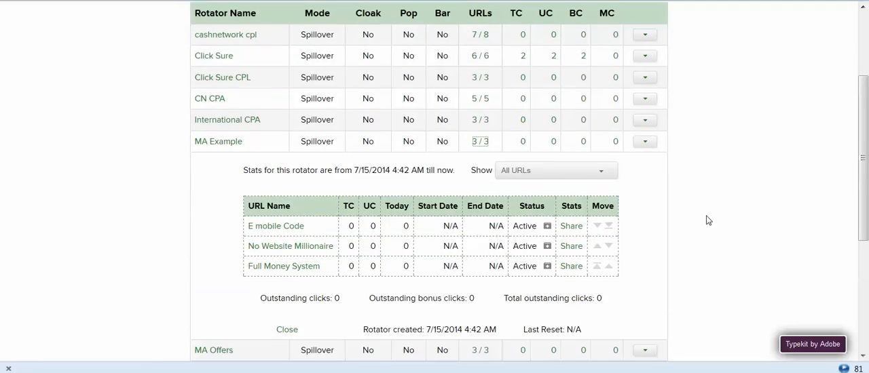
pyautogui.moveTo(369, 223)
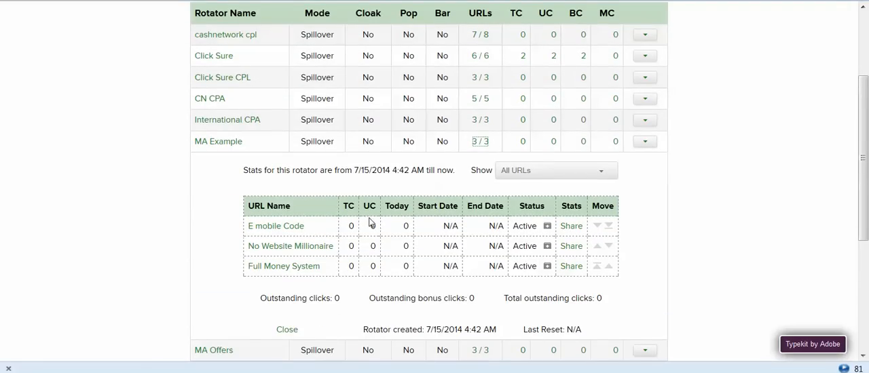
pyautogui.moveTo(407, 224)
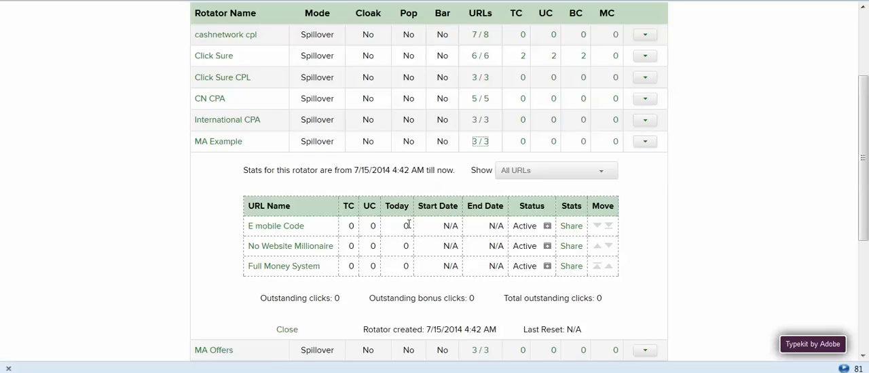
pyautogui.moveTo(370, 228)
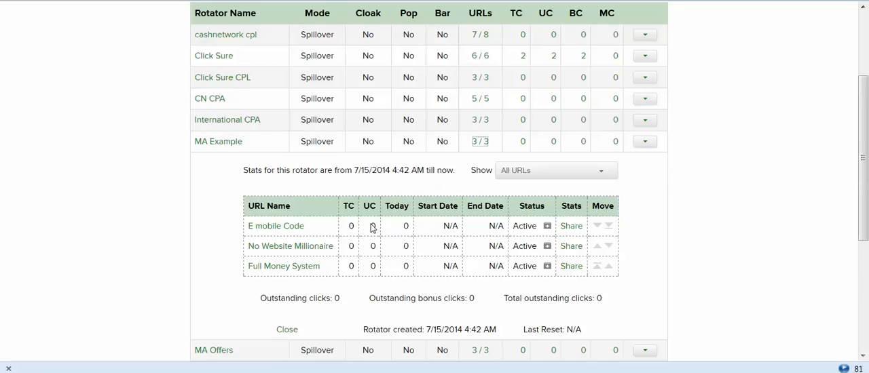
pyautogui.moveTo(217, 141)
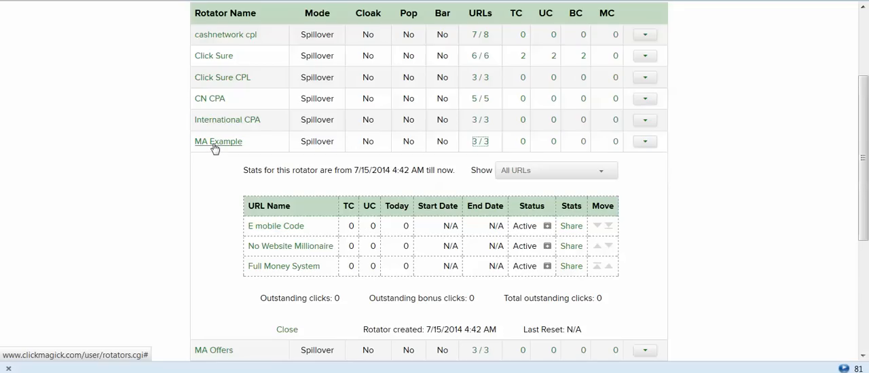
pyautogui.click(218, 141)
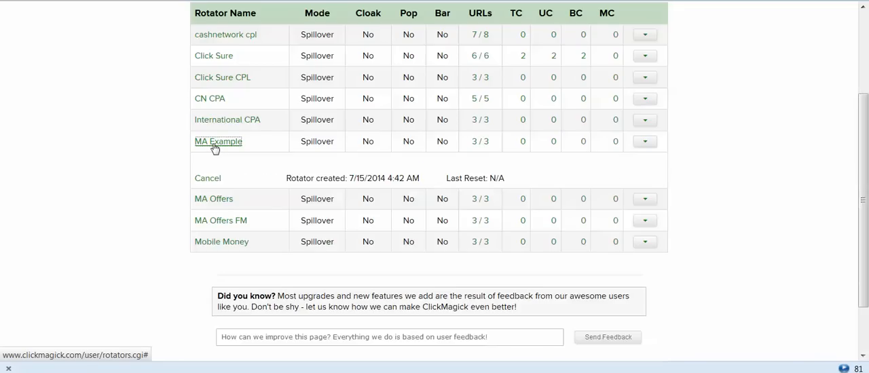
pyautogui.click(218, 141)
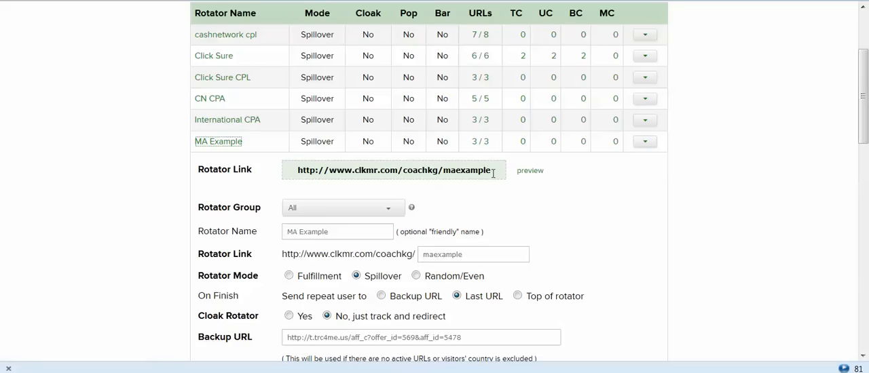
pyautogui.tripleClick(392, 170)
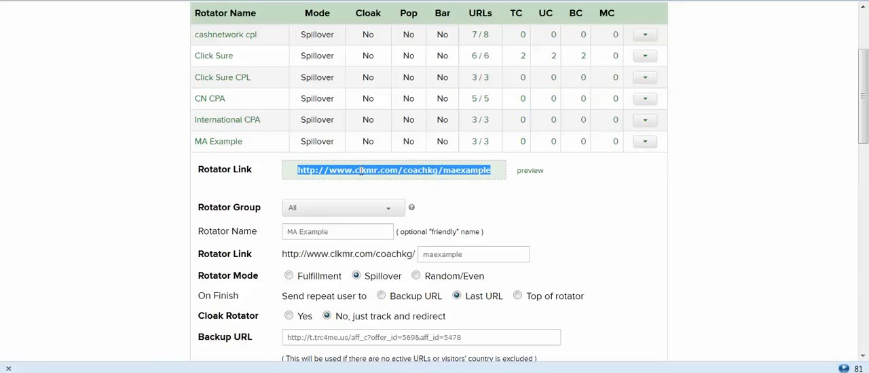
pyautogui.rightClick(393, 170)
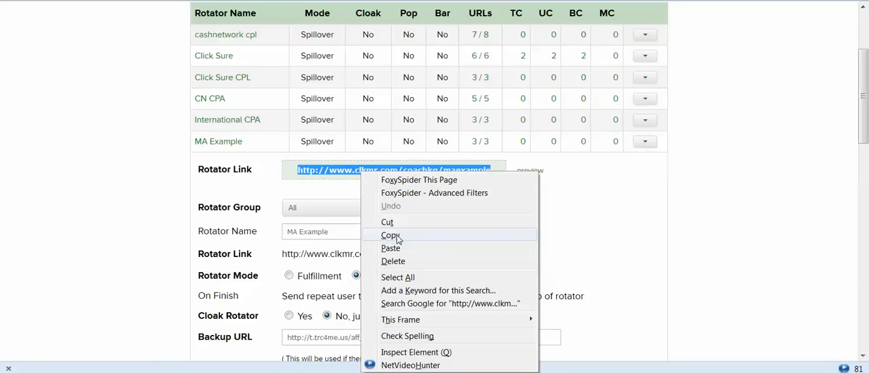
pyautogui.click(389, 235)
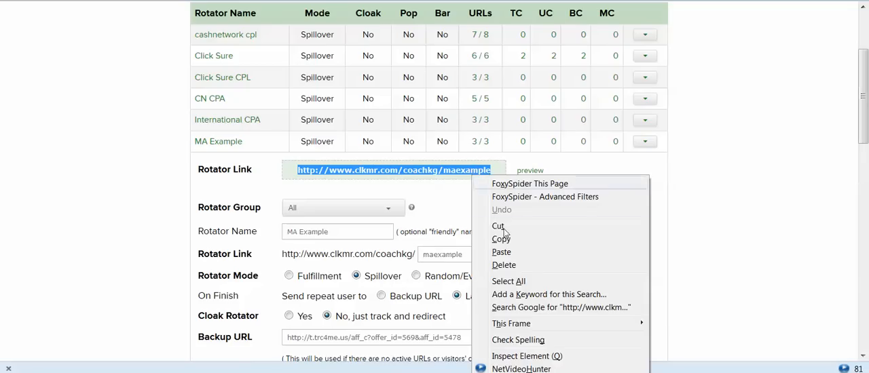
pyautogui.click(353, 98)
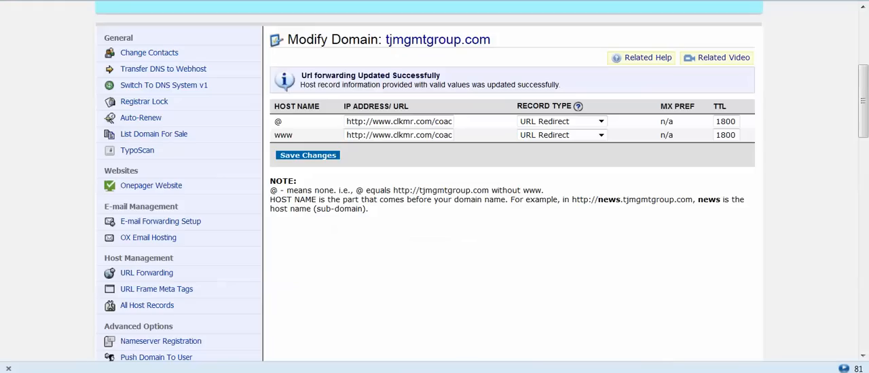
pyautogui.moveTo(170, 221)
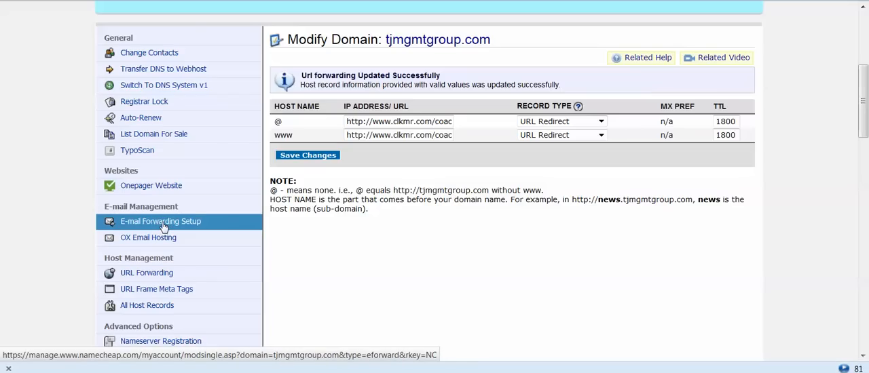
# - View the tjmgmtgroup.com e-mail forwarding settings in Namecheap
pyautogui.click(160, 221)
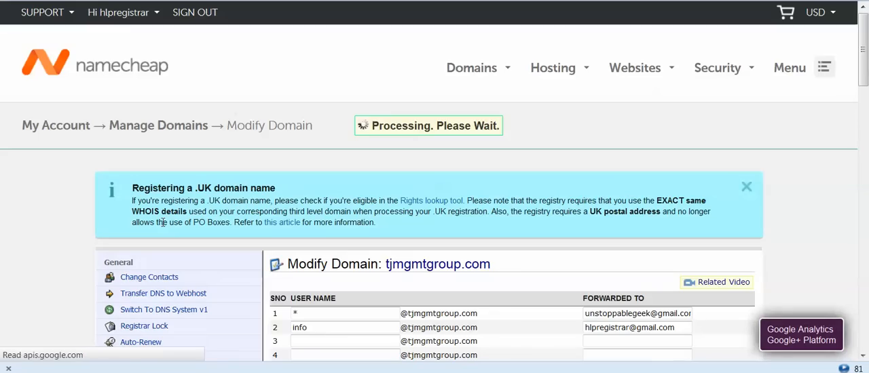
pyautogui.scroll(-3)
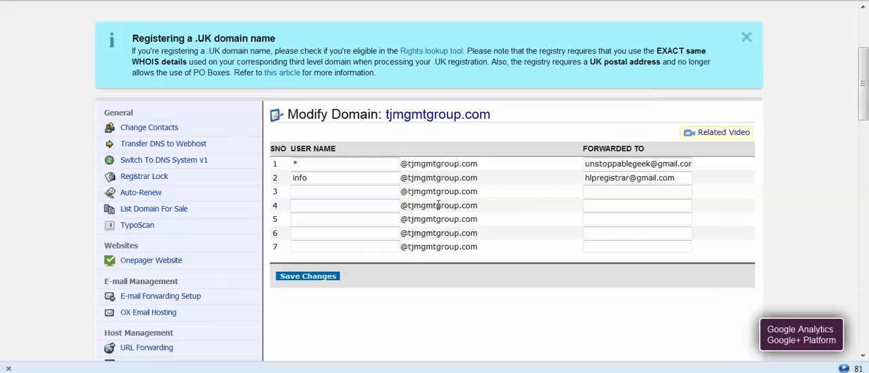
pyautogui.click(342, 163)
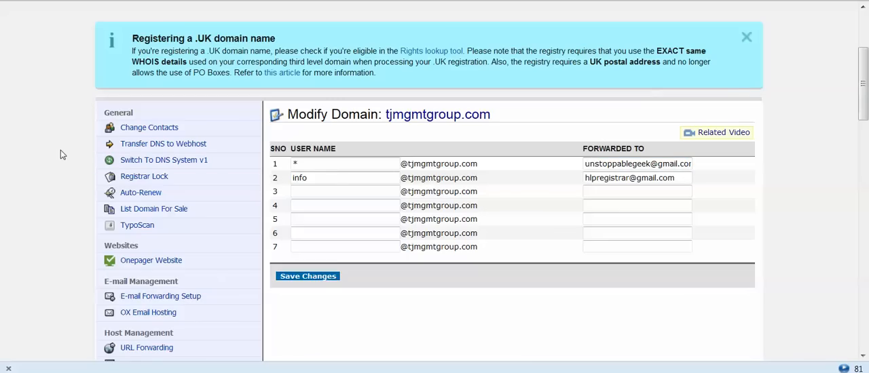
pyautogui.scroll(-3)
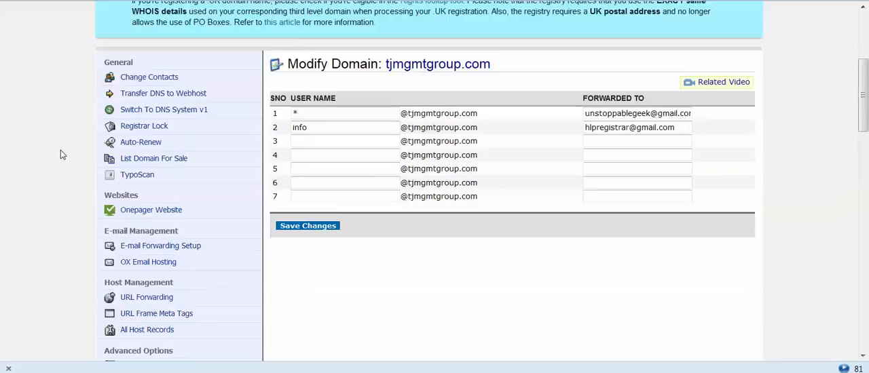
pyautogui.scroll(-3)
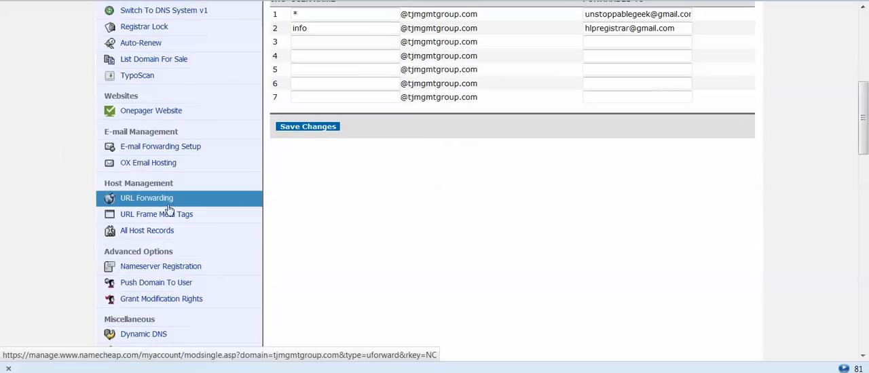
# - Forward the @ host of tjmgmtgroup.com to the MA Example rotator link
pyautogui.click(147, 198)
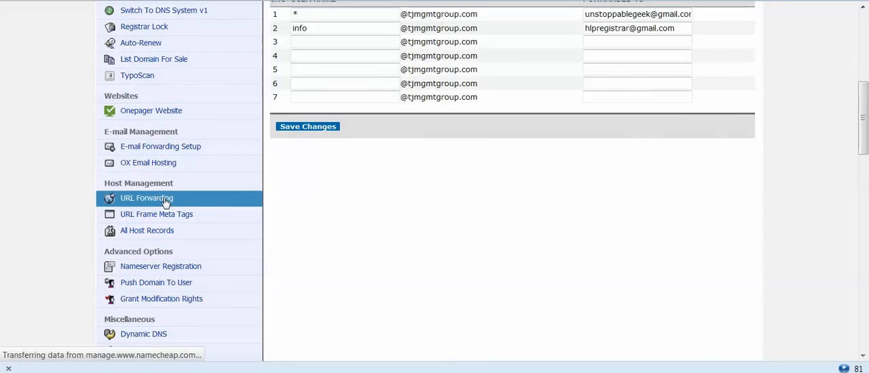
pyautogui.click(146, 198)
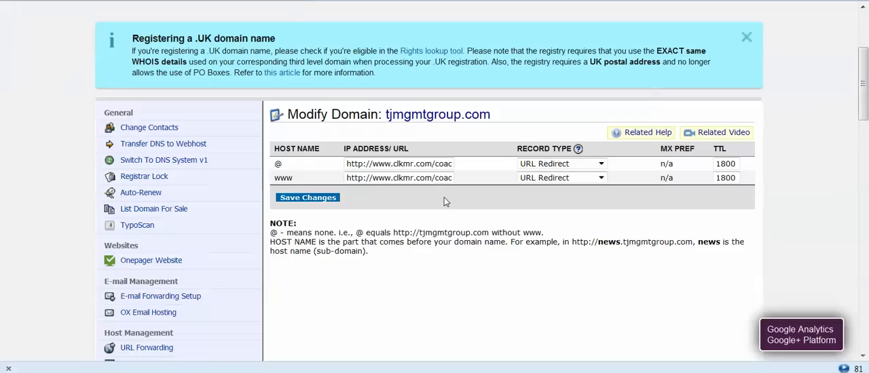
pyautogui.click(397, 163)
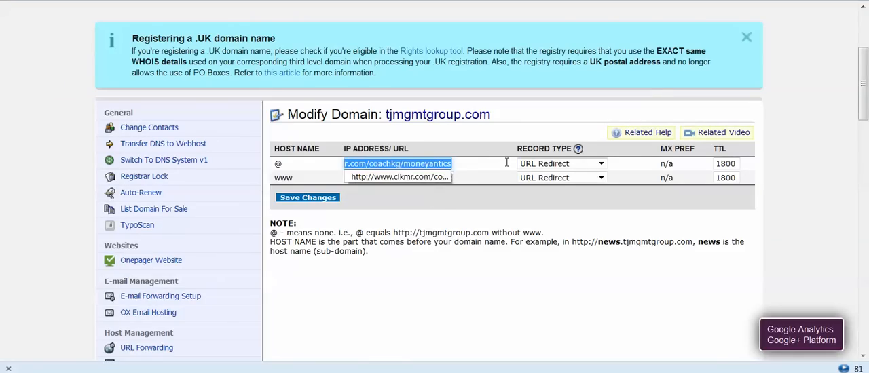
pyautogui.rightClick(398, 177)
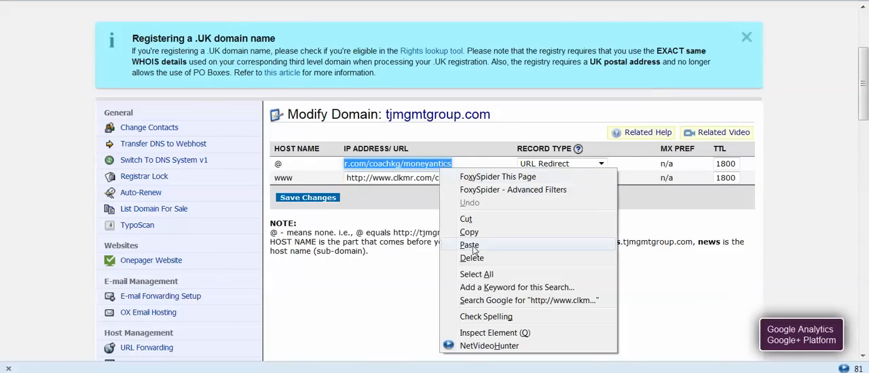
pyautogui.click(470, 245)
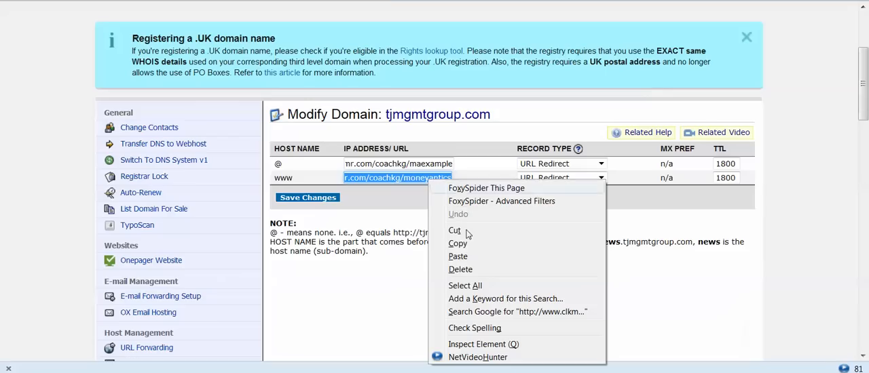
# - Forward the www host to the same coachkg/maexample rotator link
pyautogui.click(458, 255)
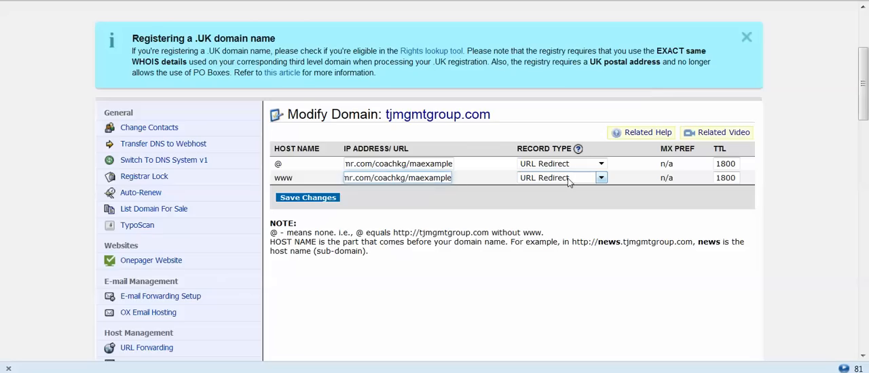
pyautogui.click(396, 178)
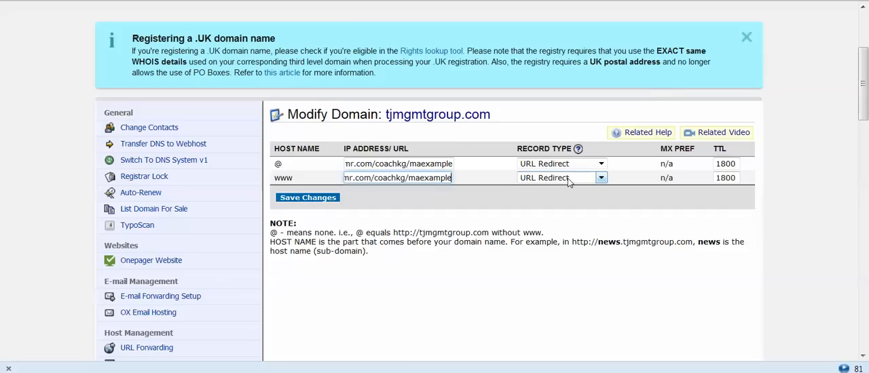